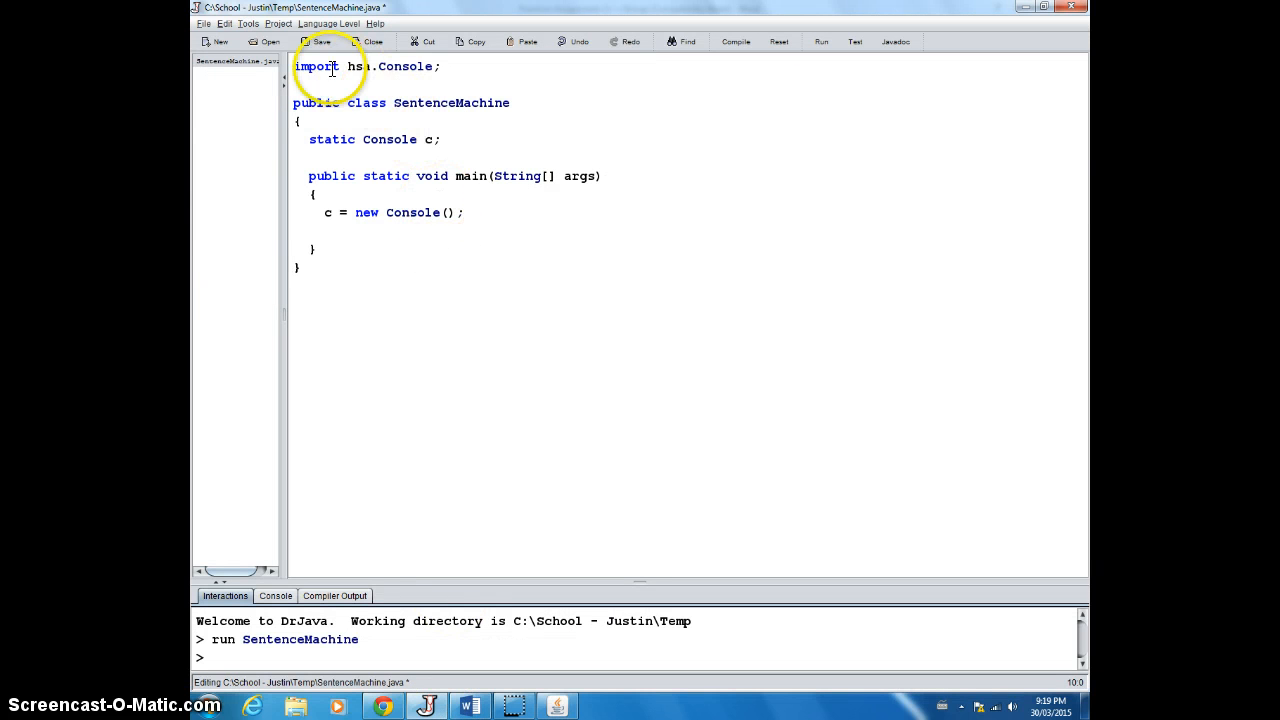
Step: Below the Console creation line, add String sentence; //The sentence to be manipulated
double_click(317, 66)
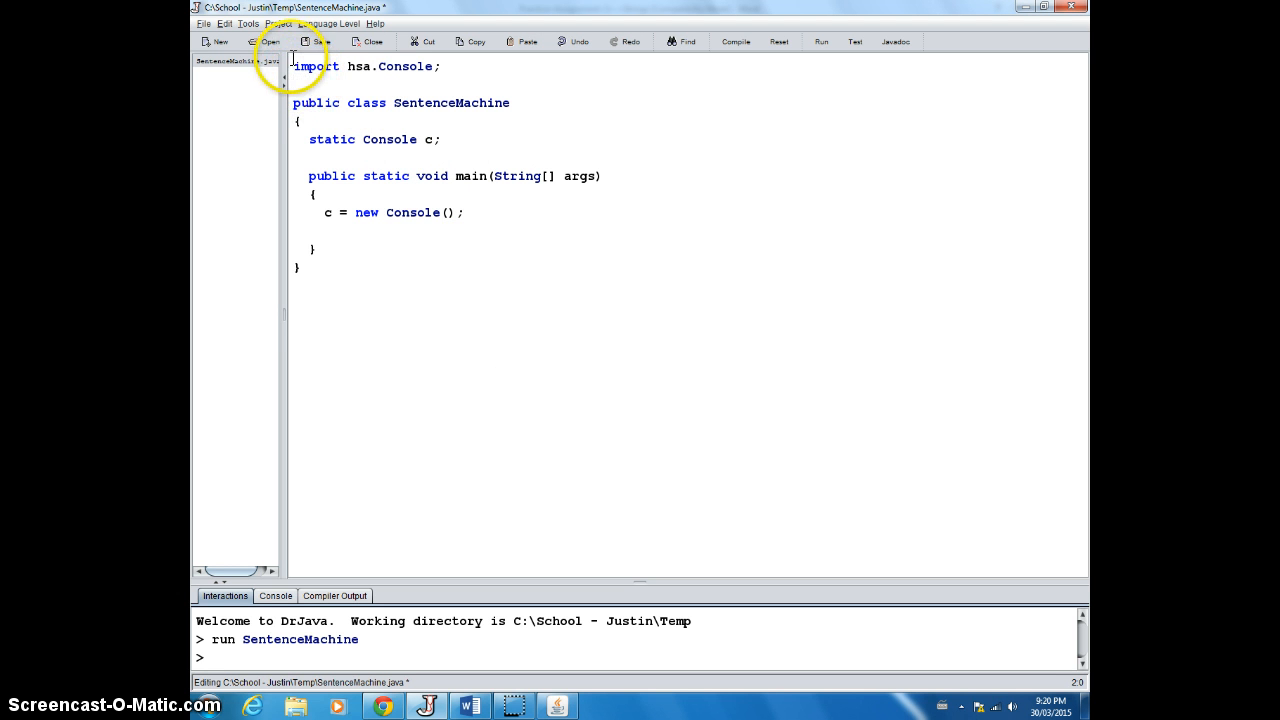
drag(310, 139, 440, 139)
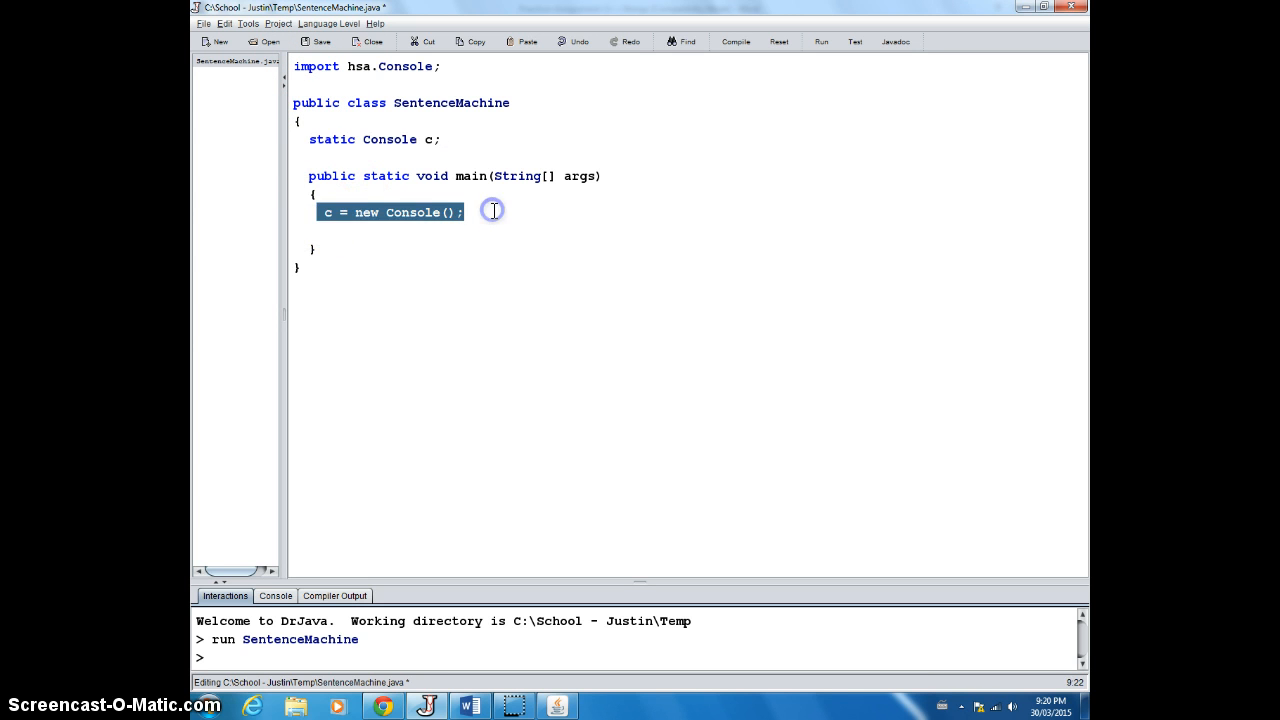
click(335, 230)
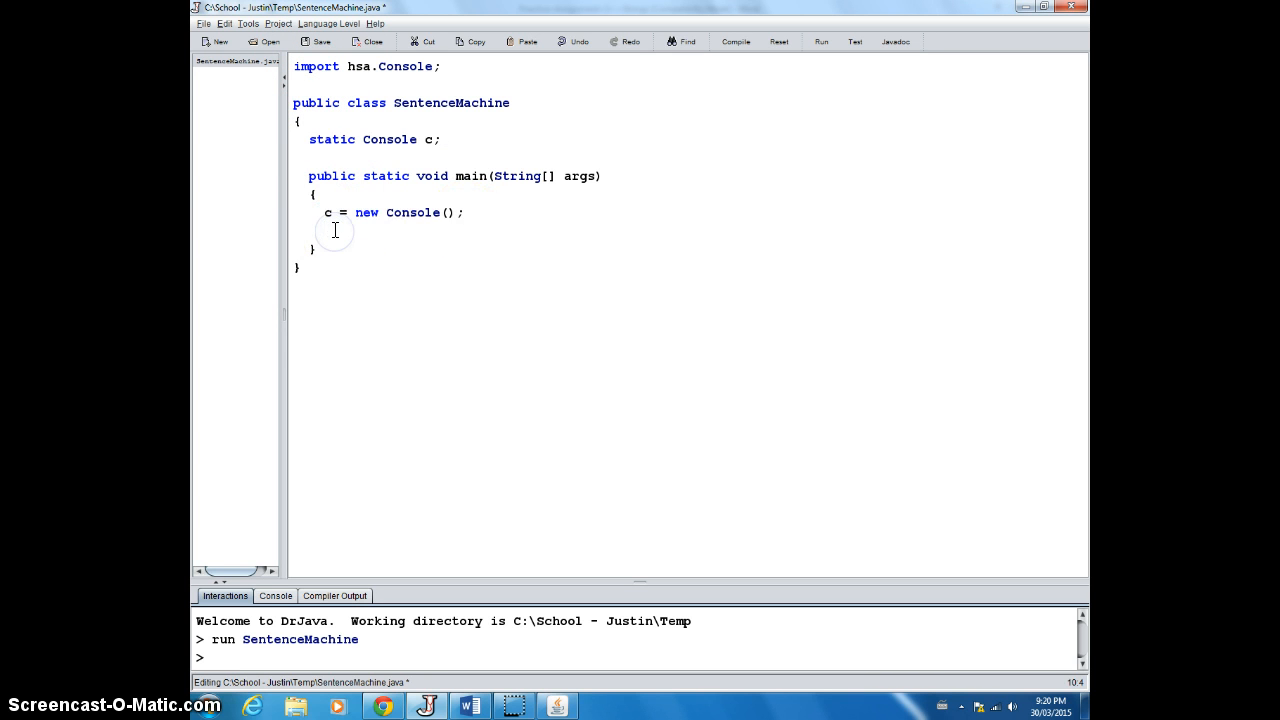
key(Enter)
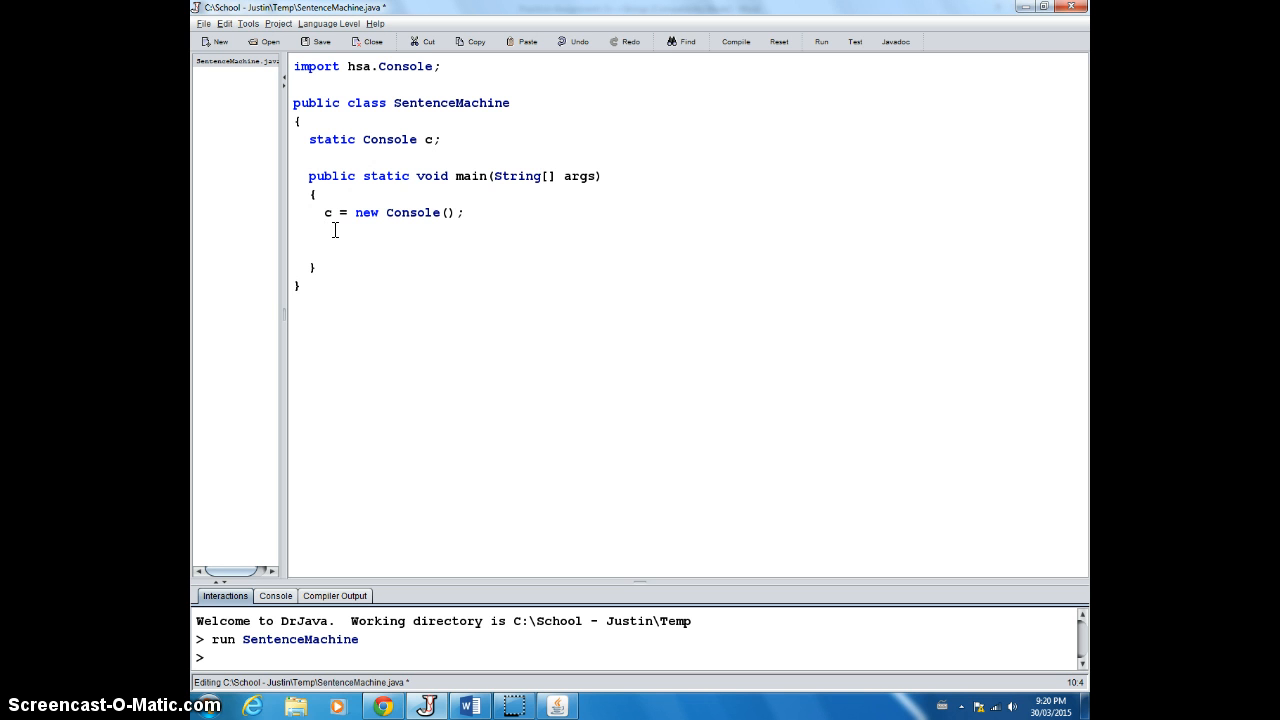
text(String)
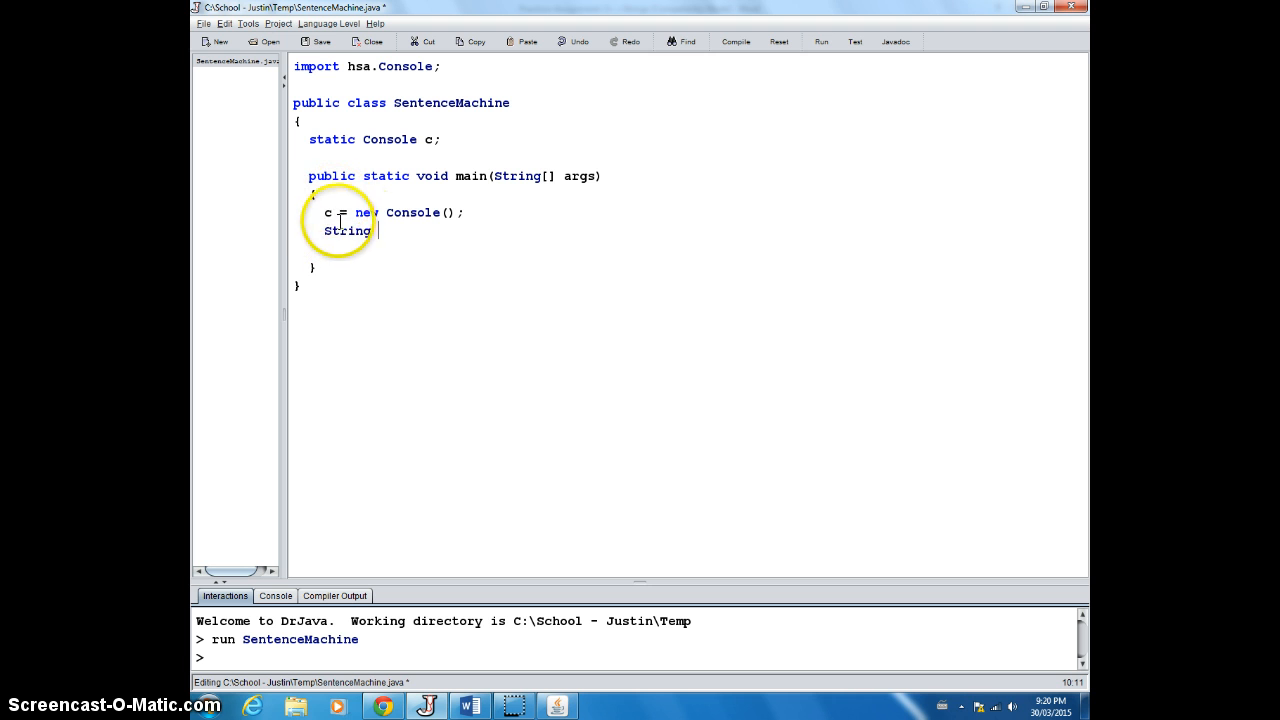
mouse_move(582, 233)
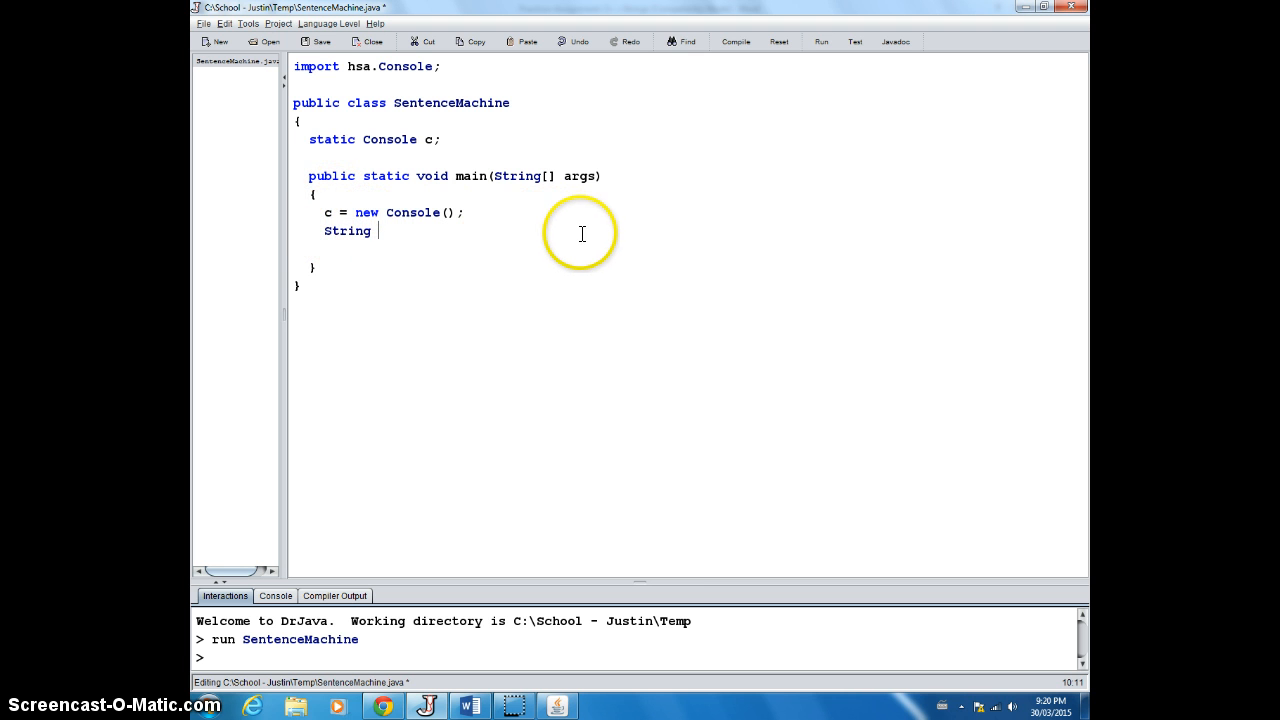
text(sent)
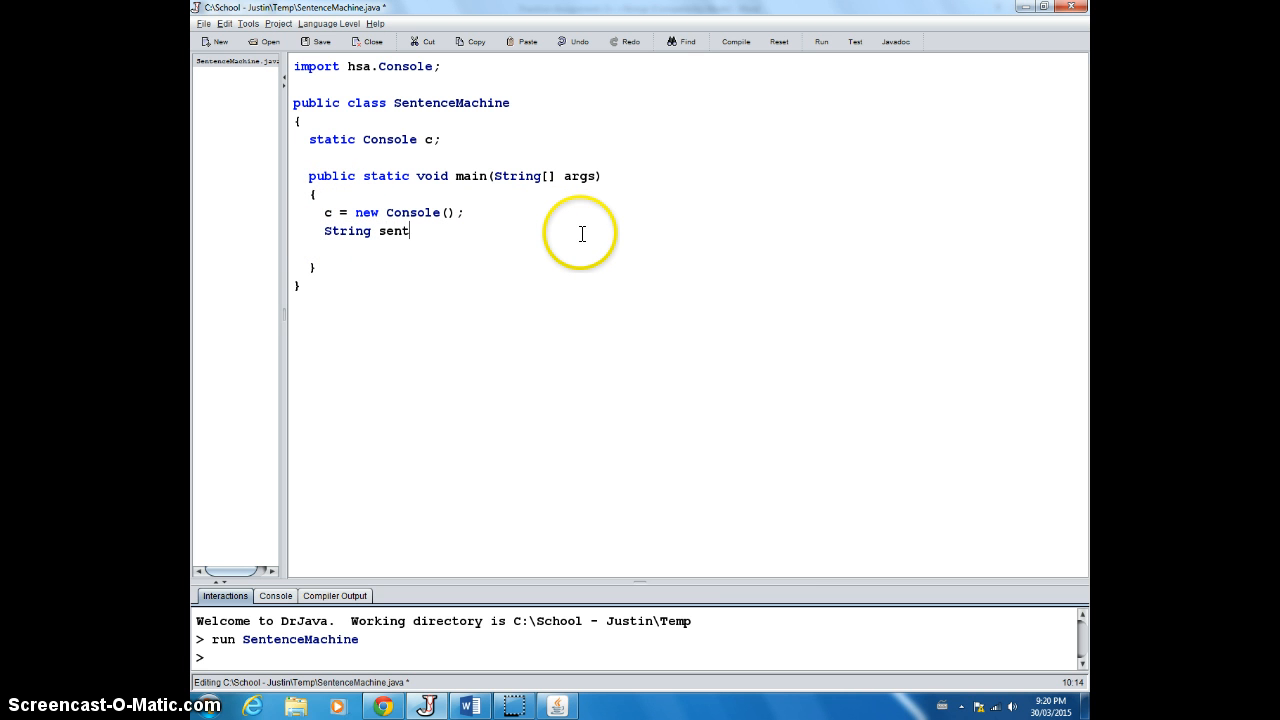
text(ence;)
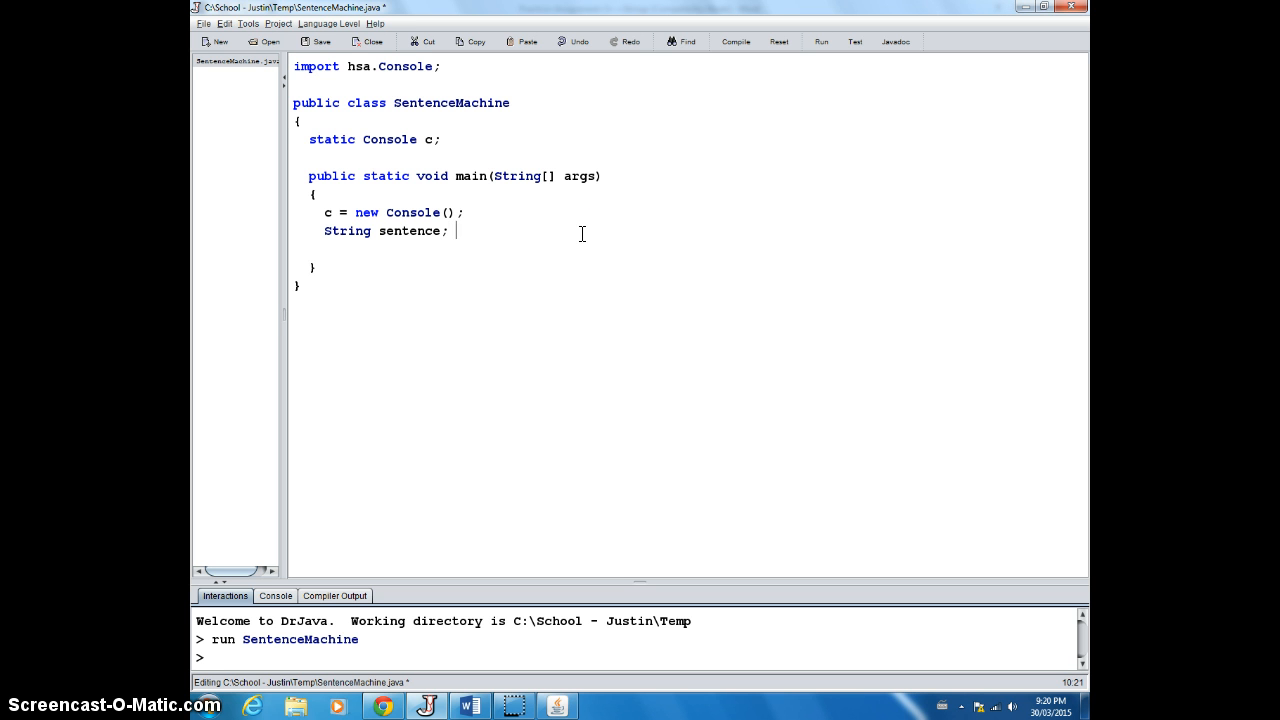
text(//)
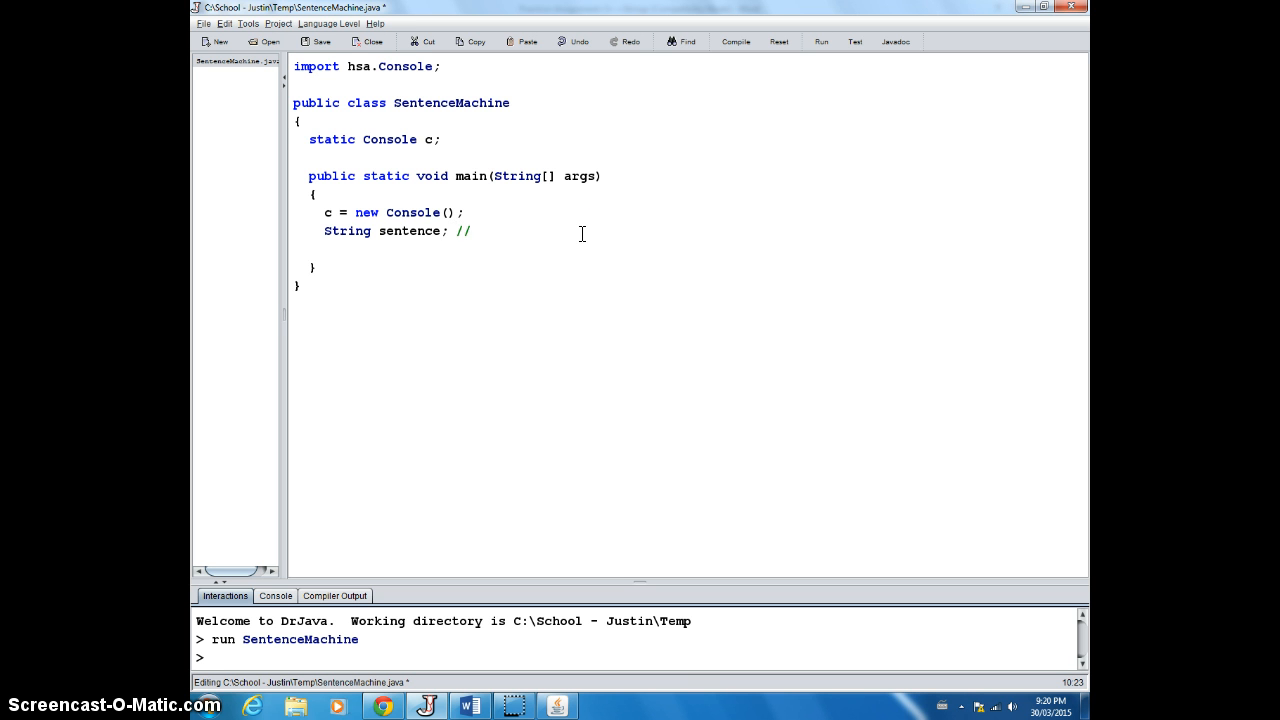
text(The)
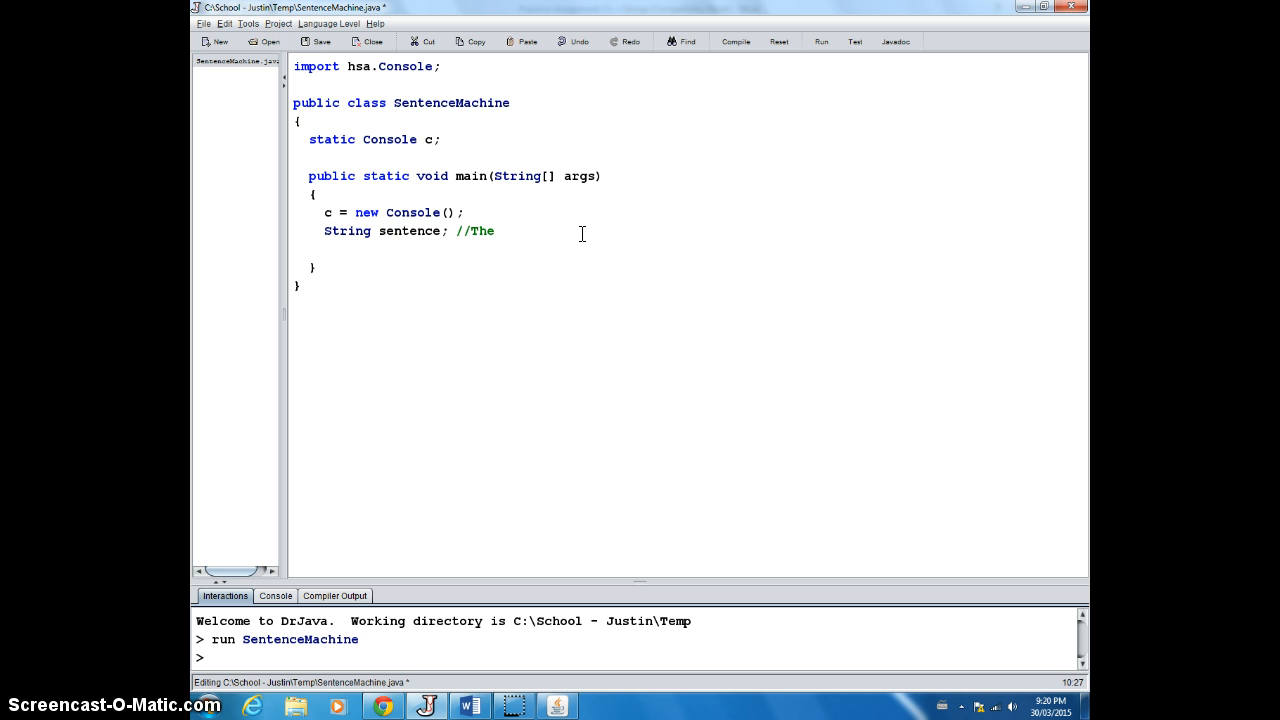
text(sentence to)
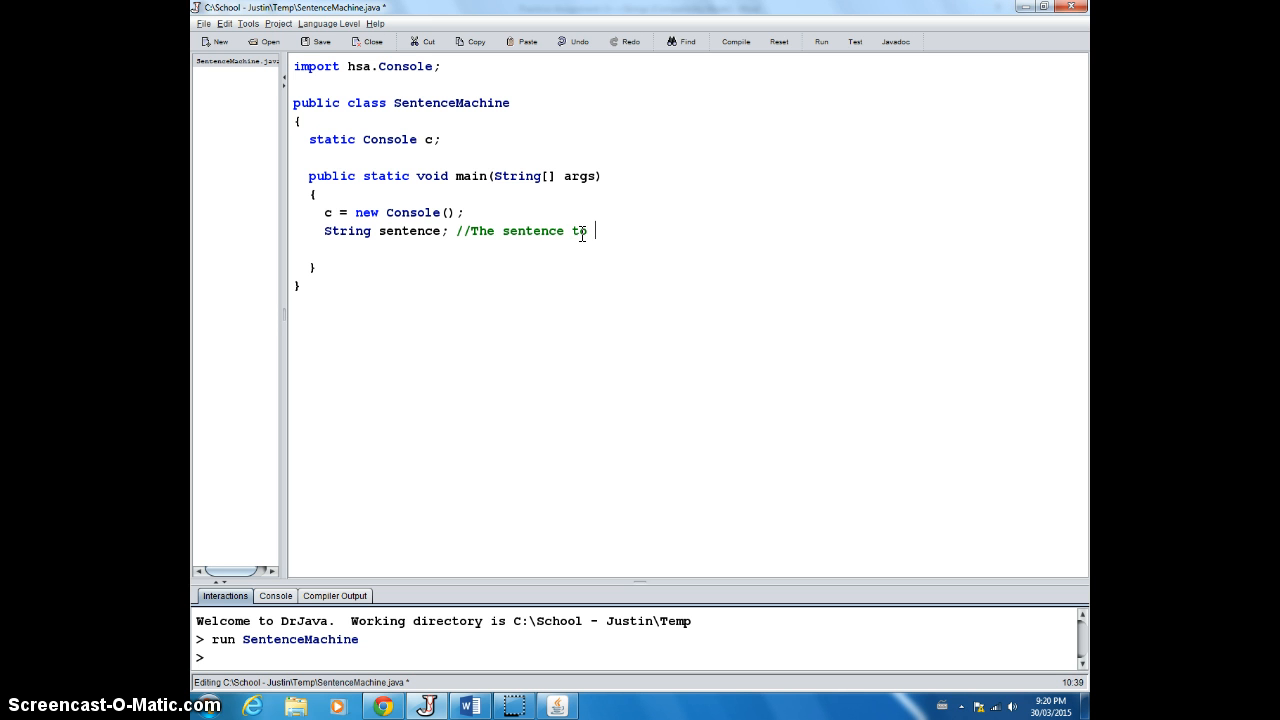
text(be manipulate)
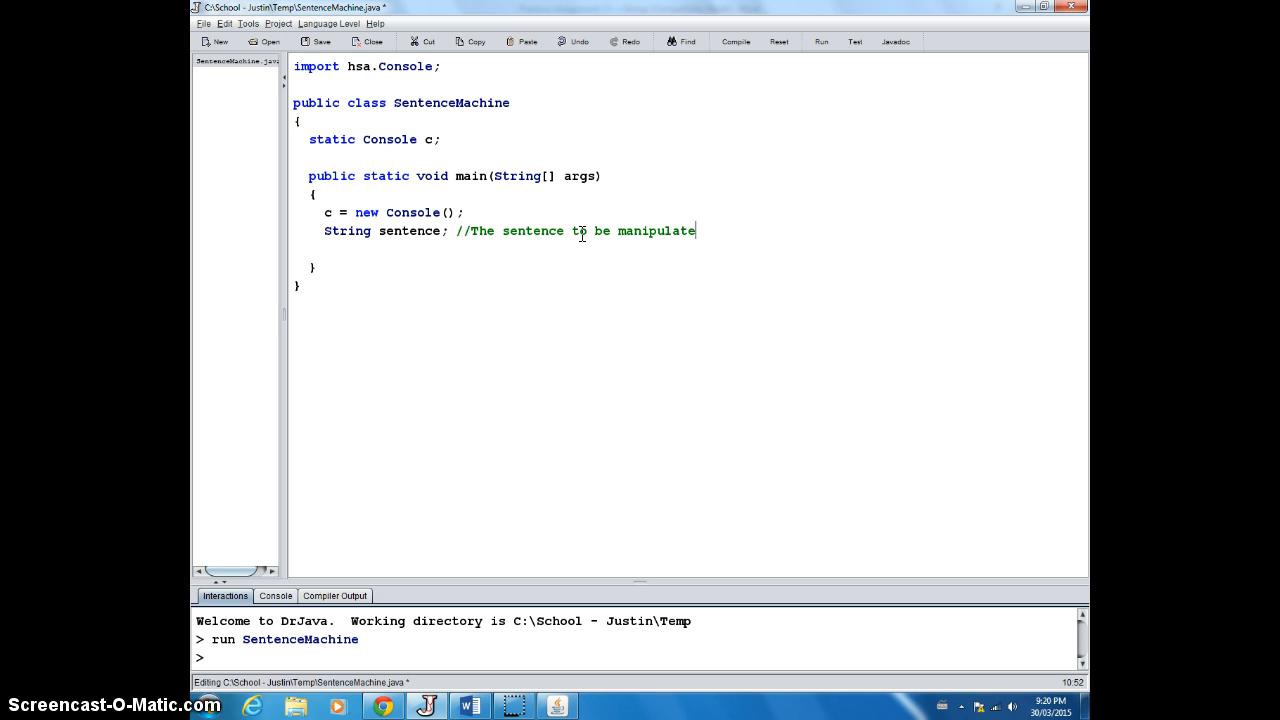
text(d)
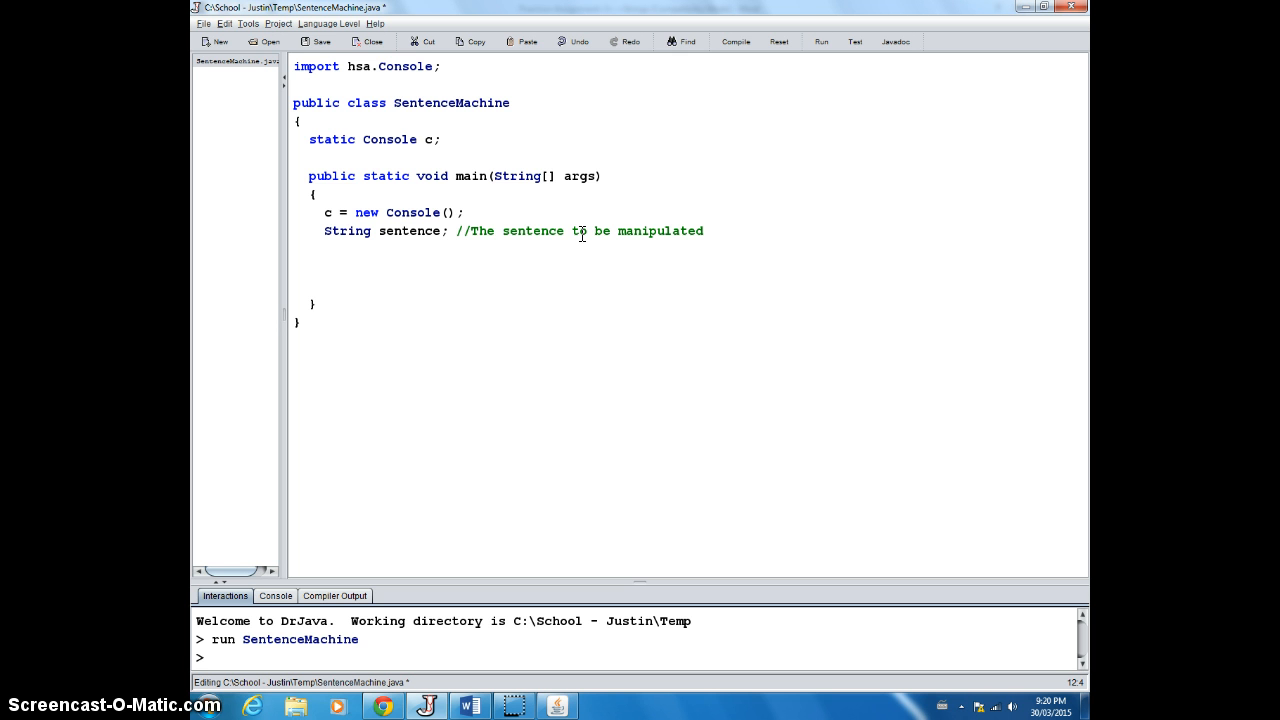
Step: Add c.println("Please enter your sentence"); to prompt the user
text(c.print)
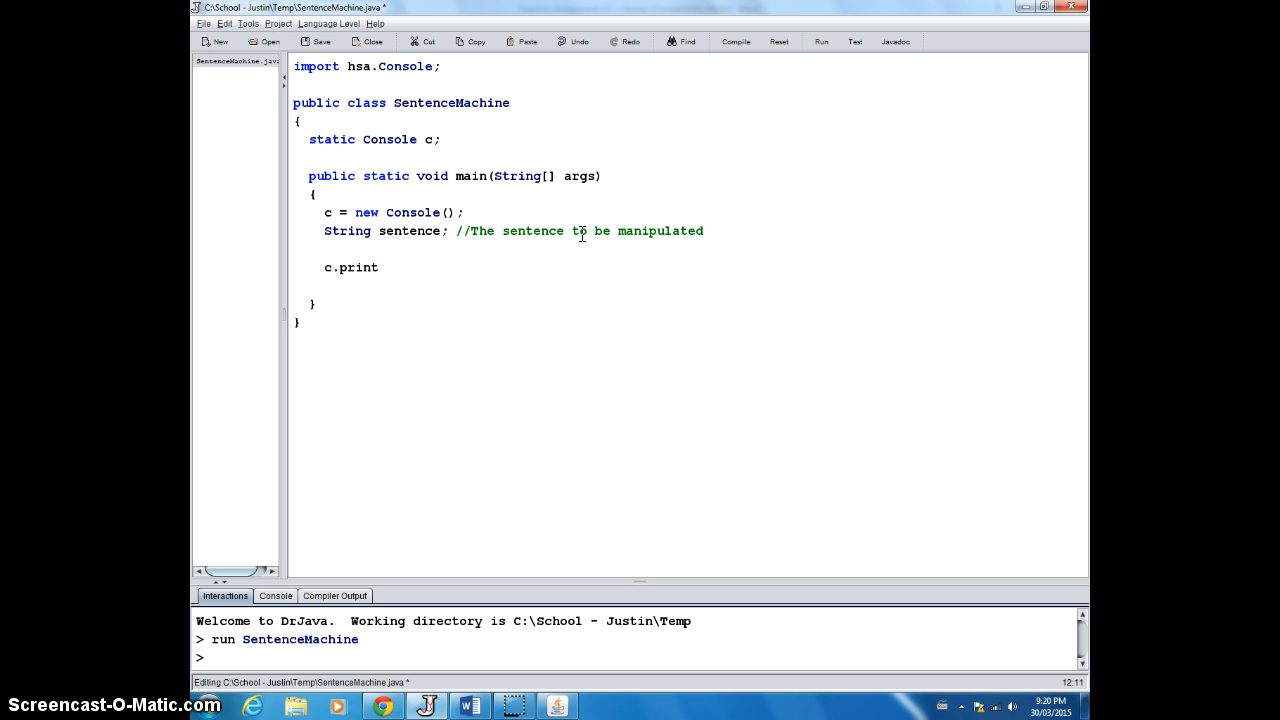
text(ln)
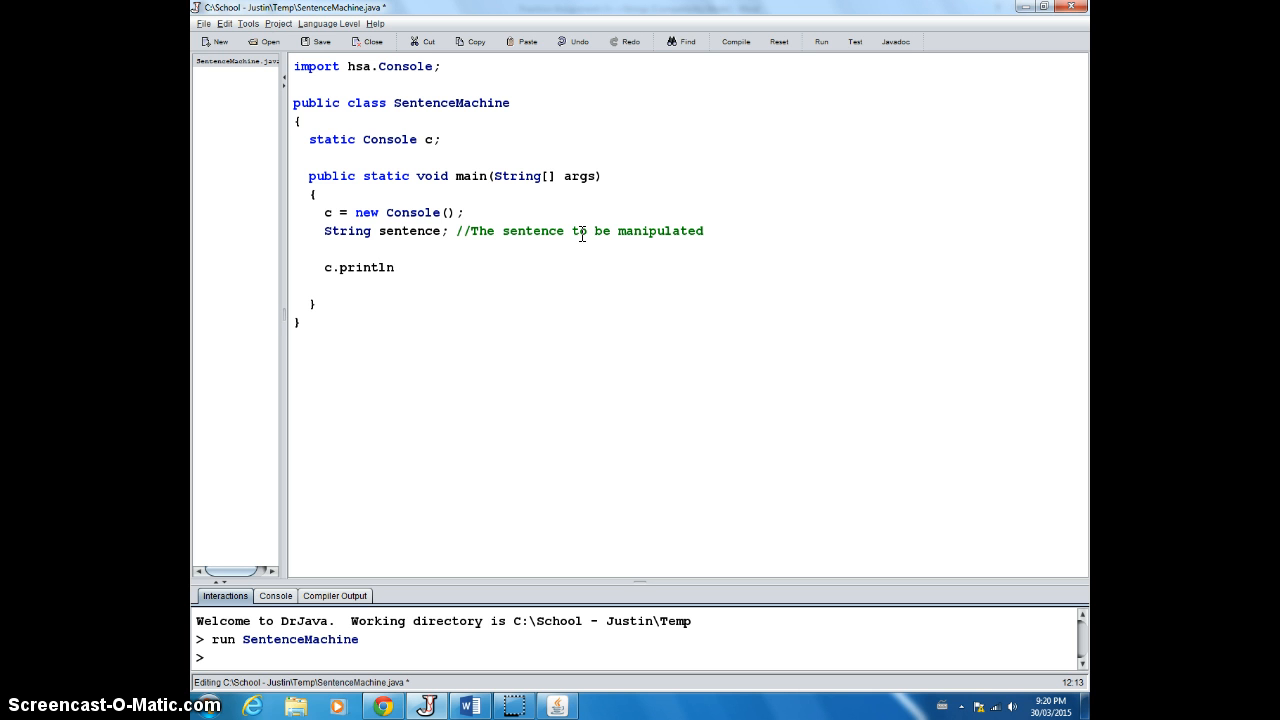
text(("Please enter your)
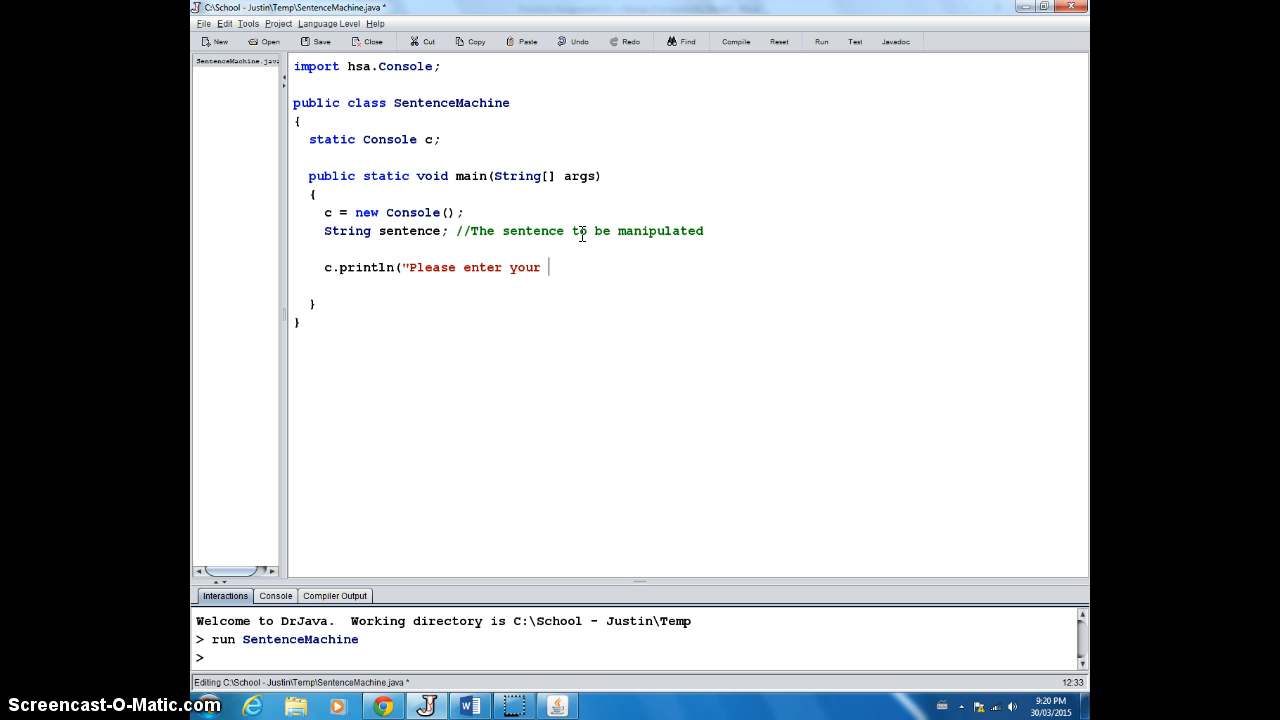
text(sentence)
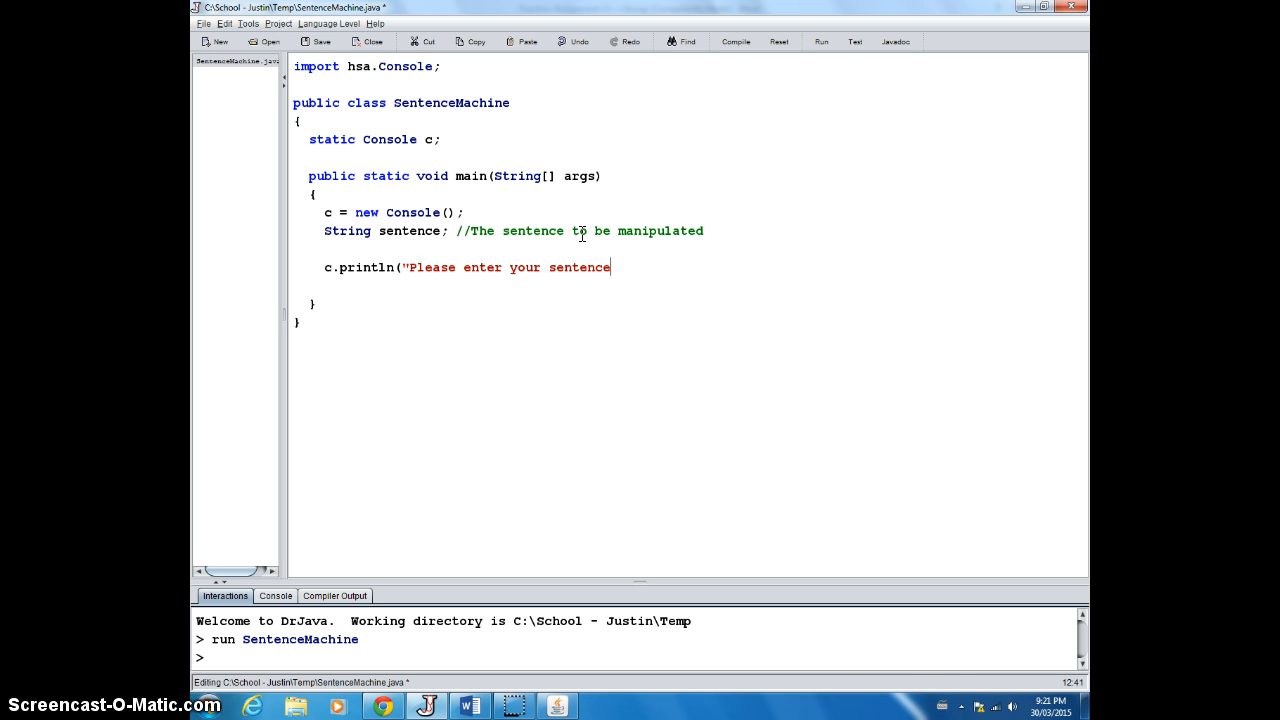
text(");)
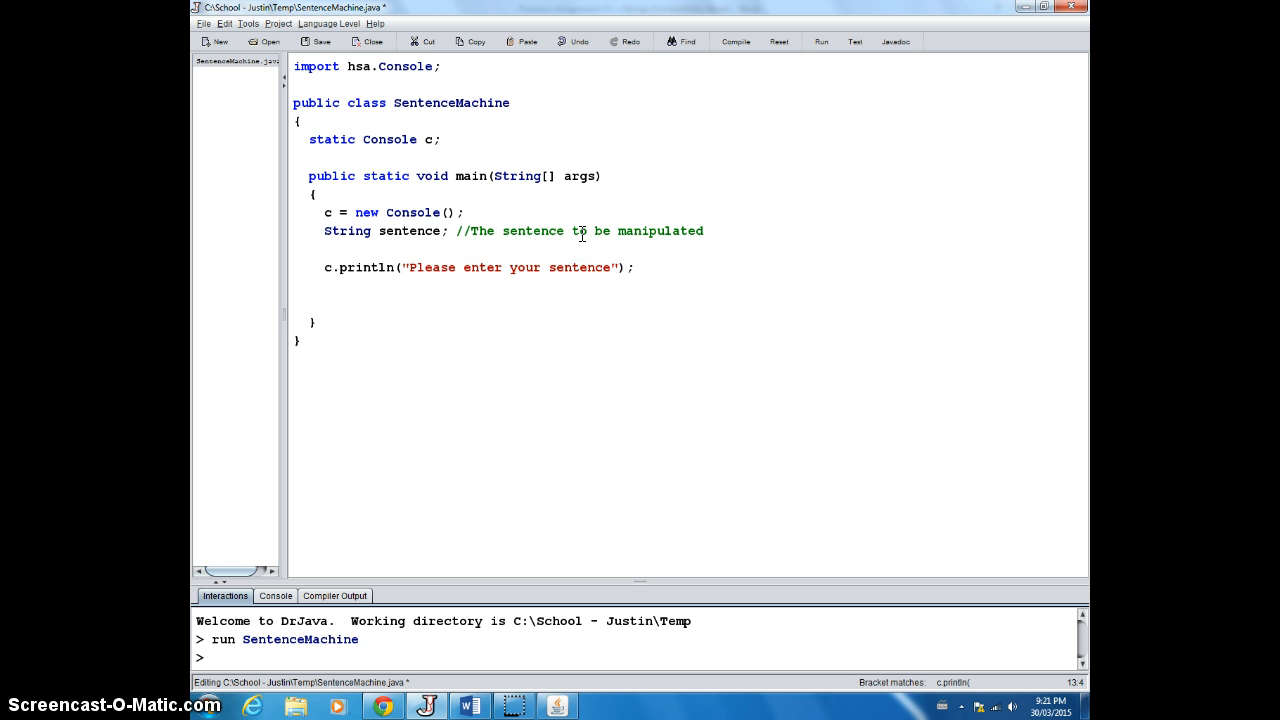
Step: Read the reply with sentence = c.readLine(); and highlight the word Please
text(sentence = c.re)
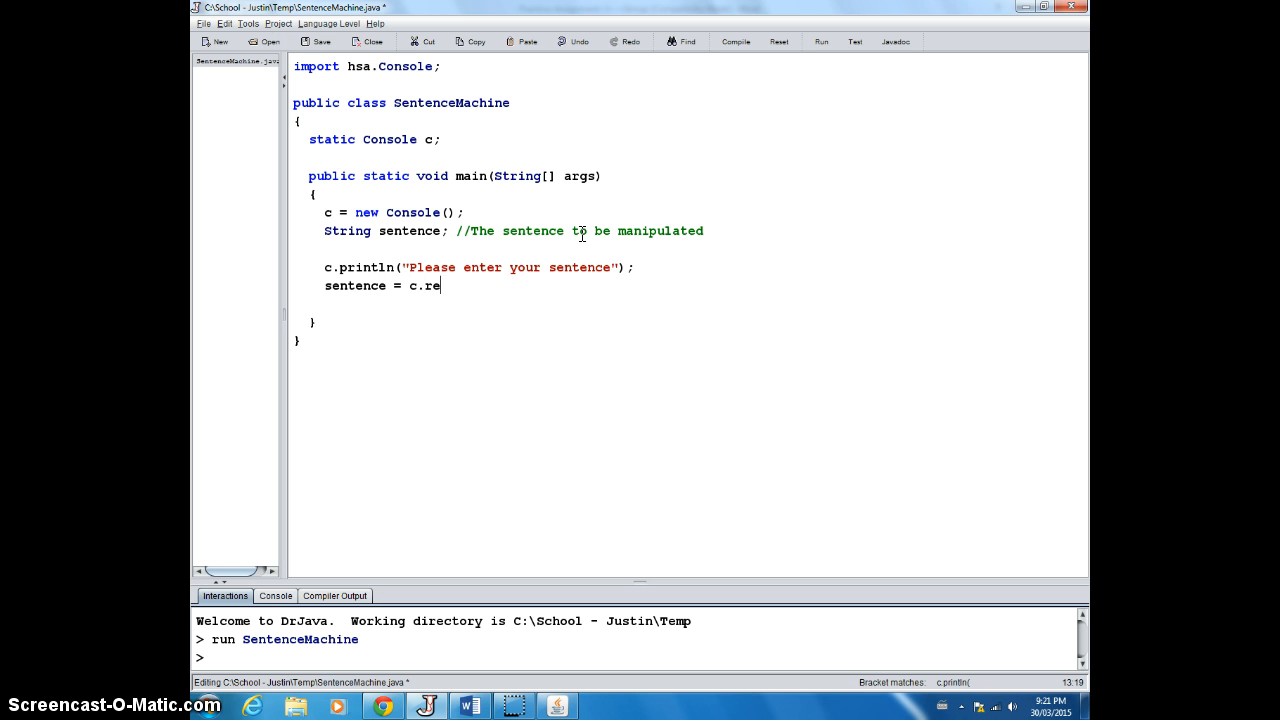
text(adLine())
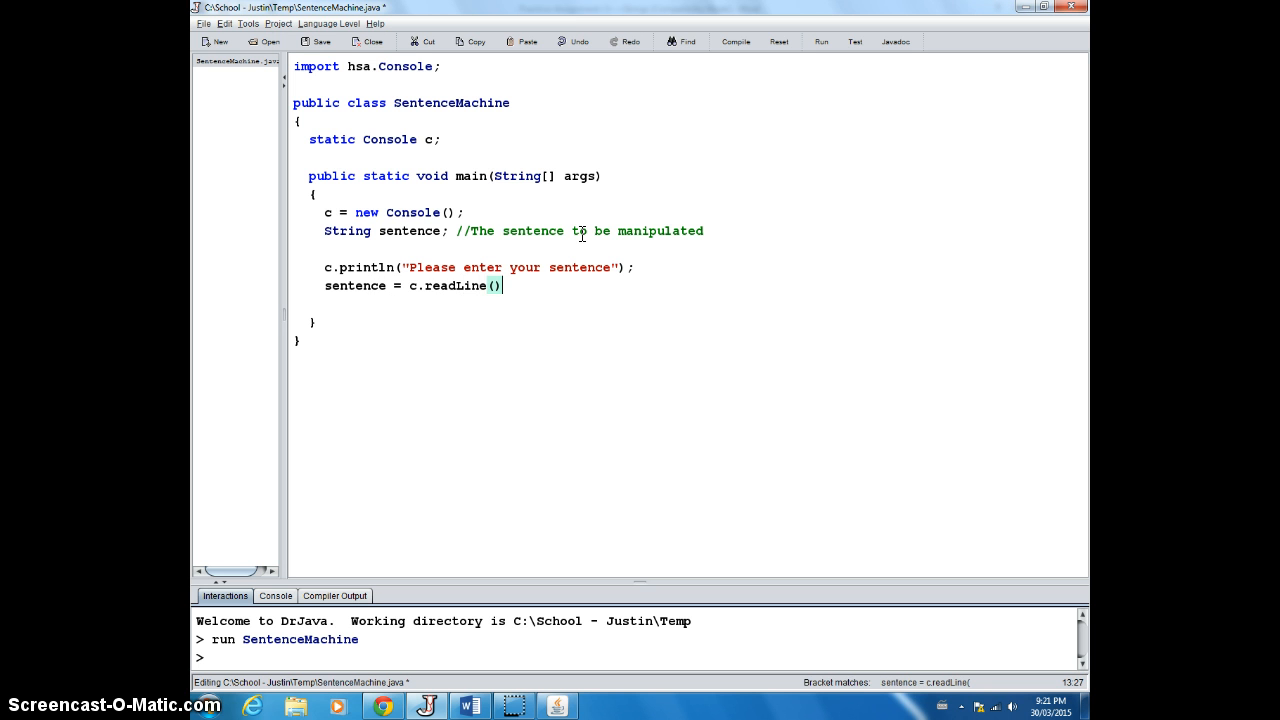
text(;)
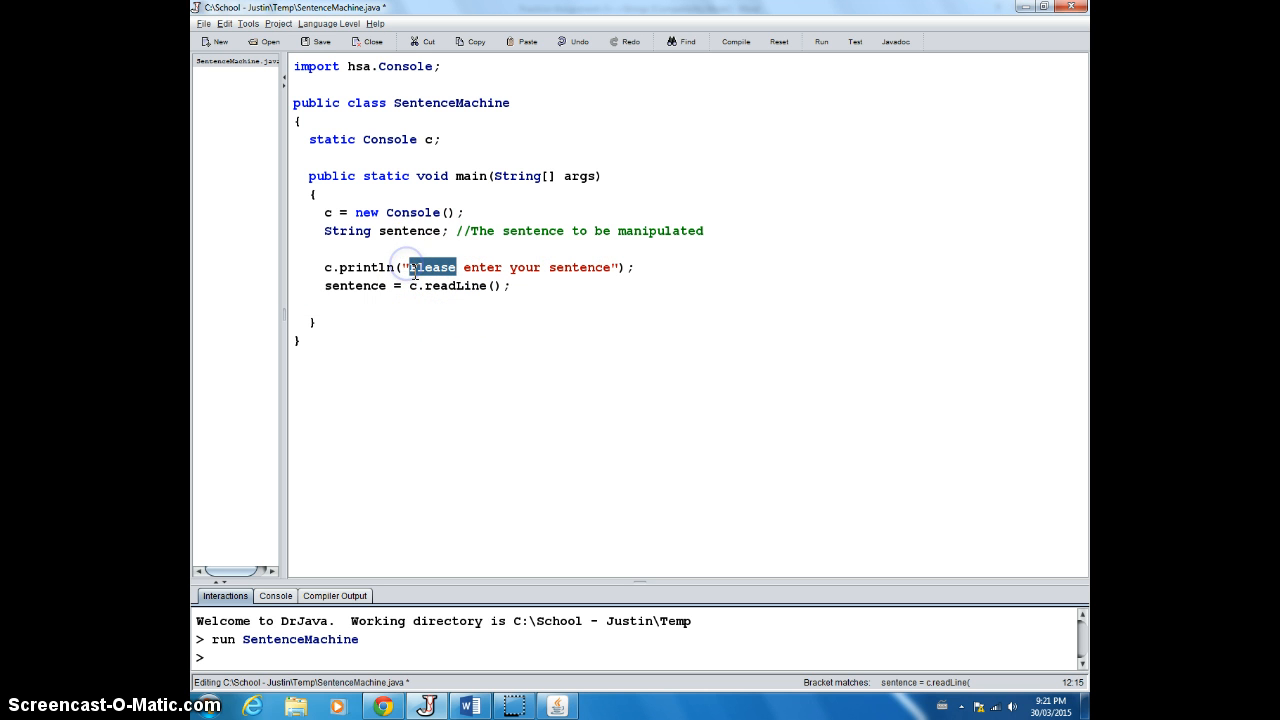
mouse_move(593, 258)
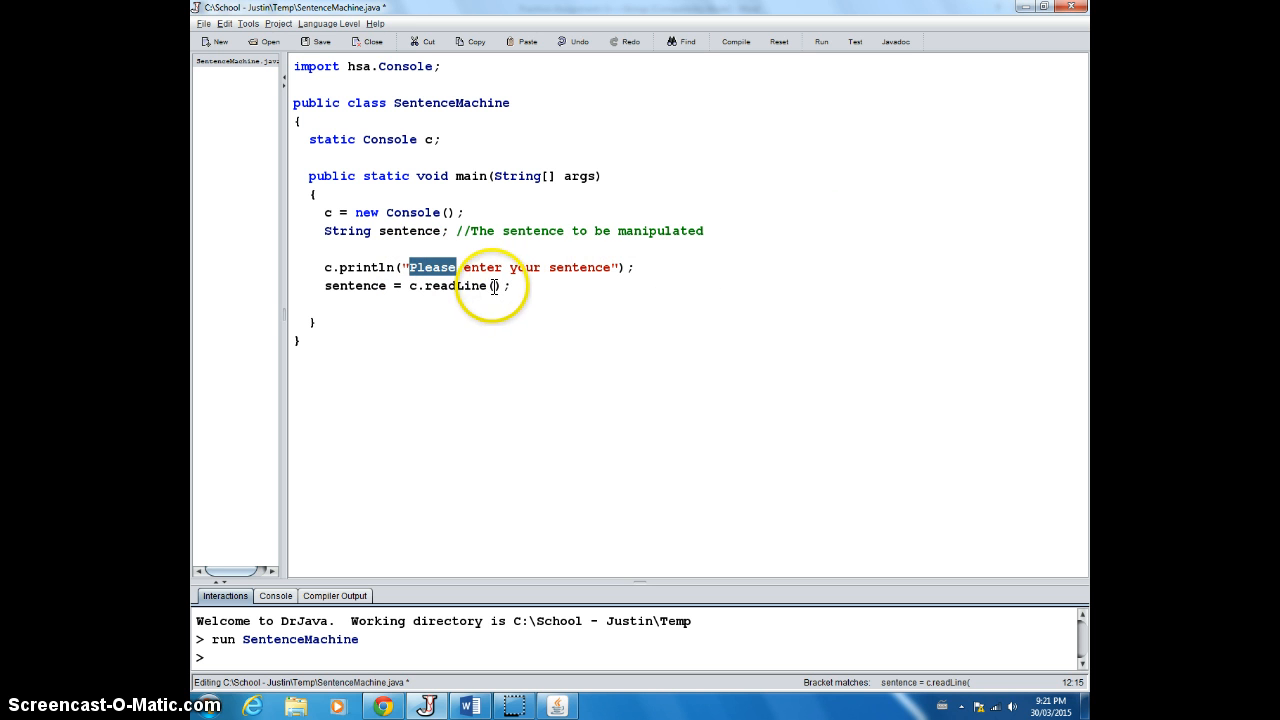
double_click(451, 285)
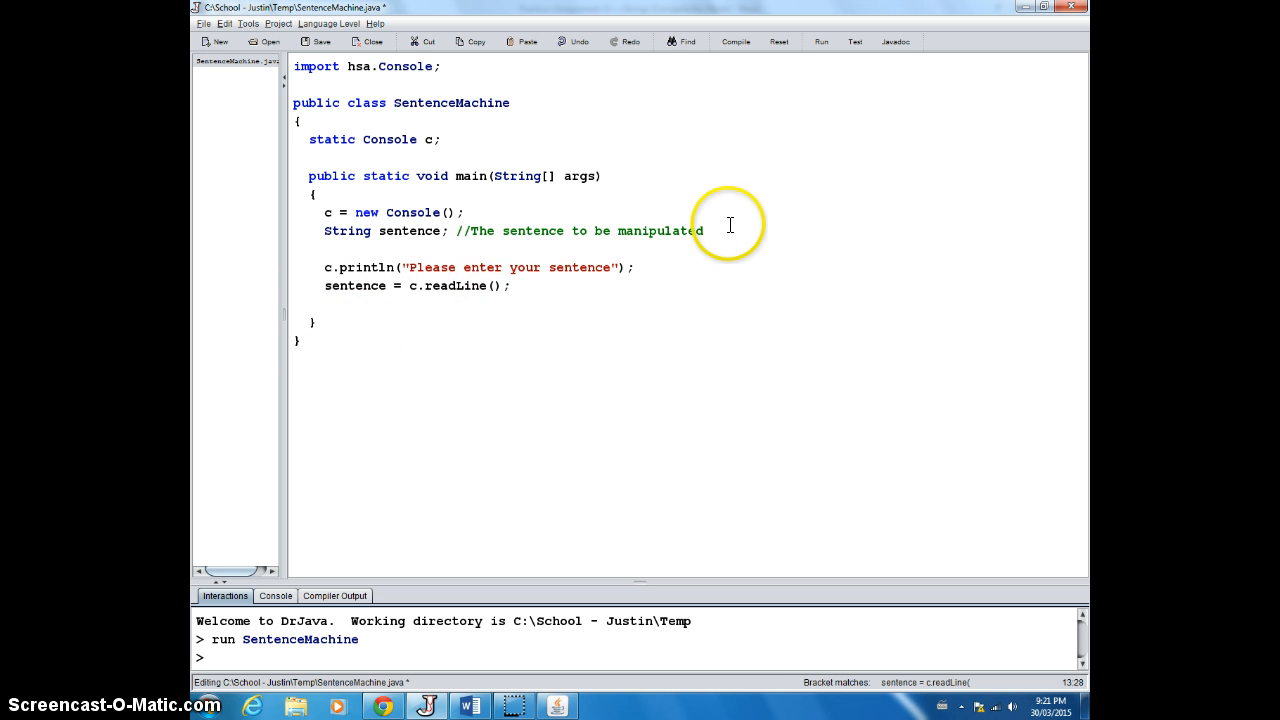
Step: Declare String caps; with the comment //The sentence displayed in all CAPS
text(S)
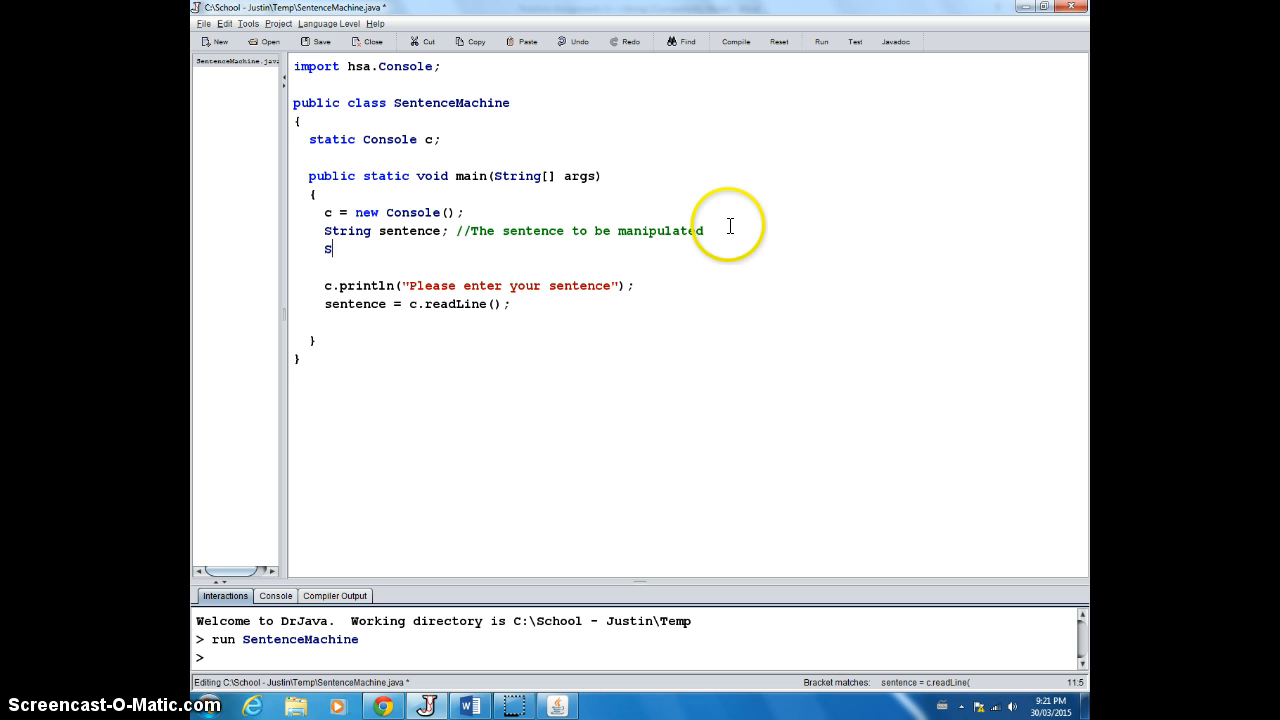
text(tring)
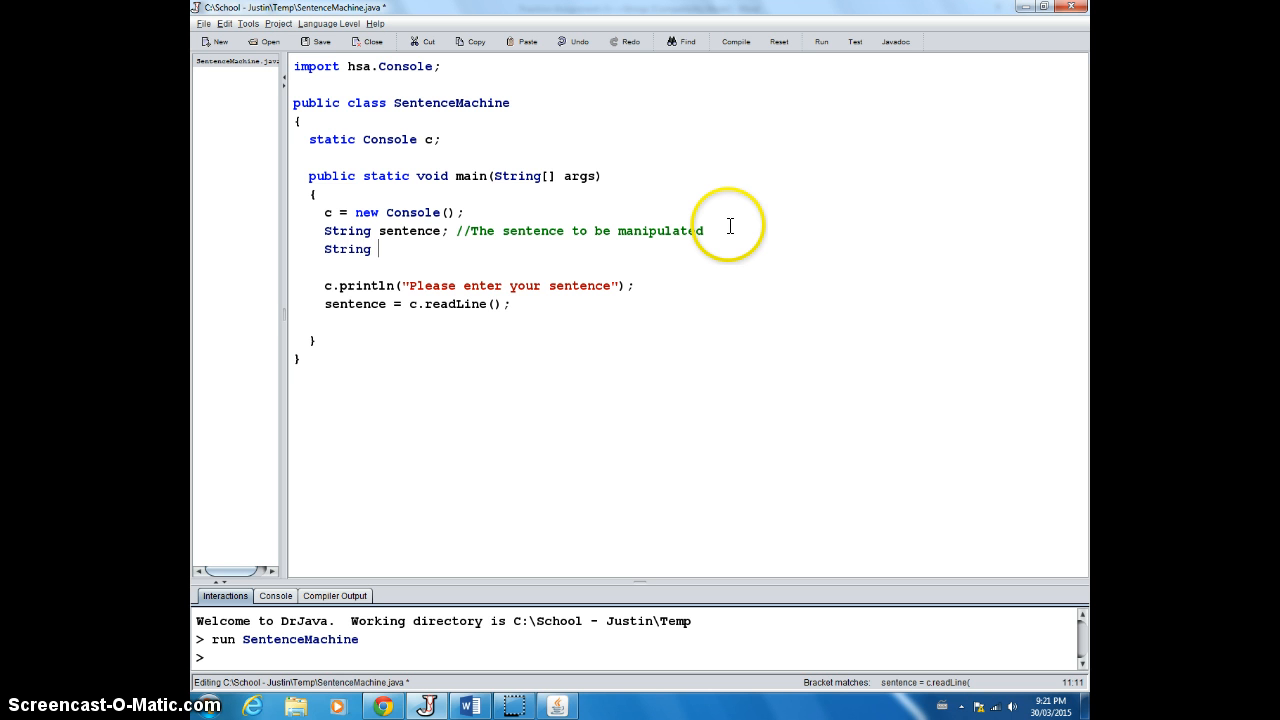
mouse_move(413, 215)
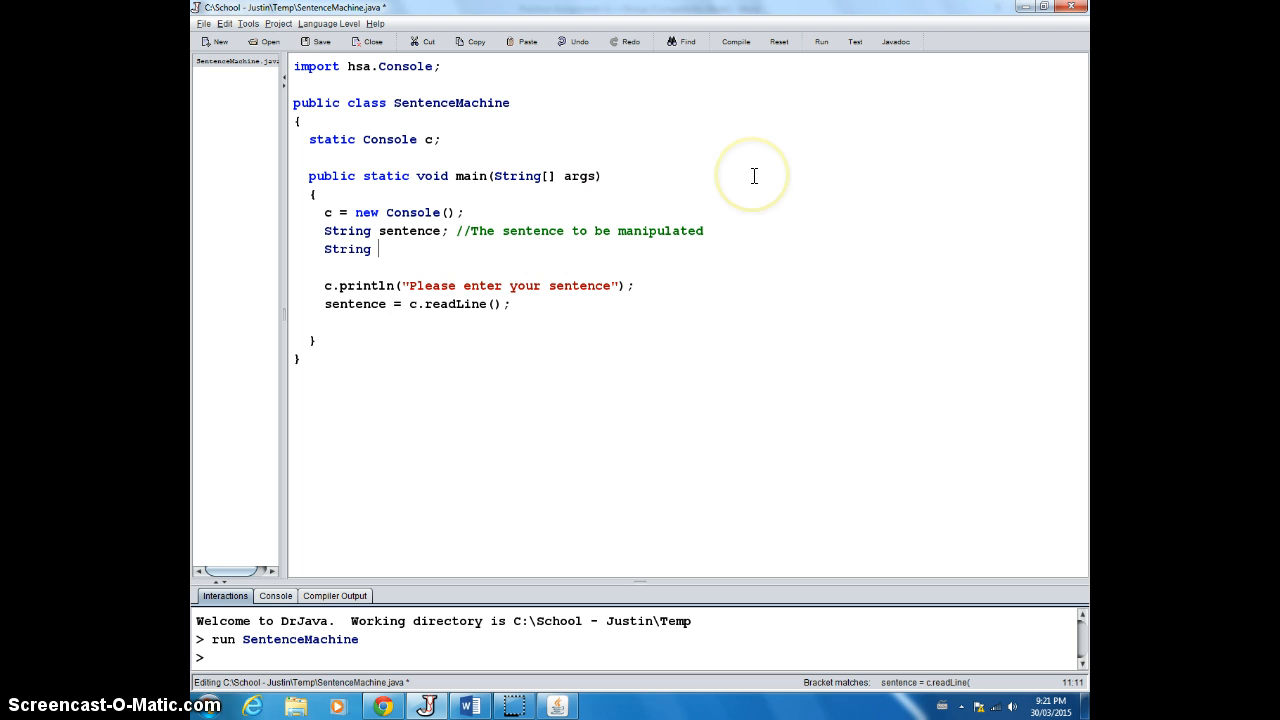
text(caps;)
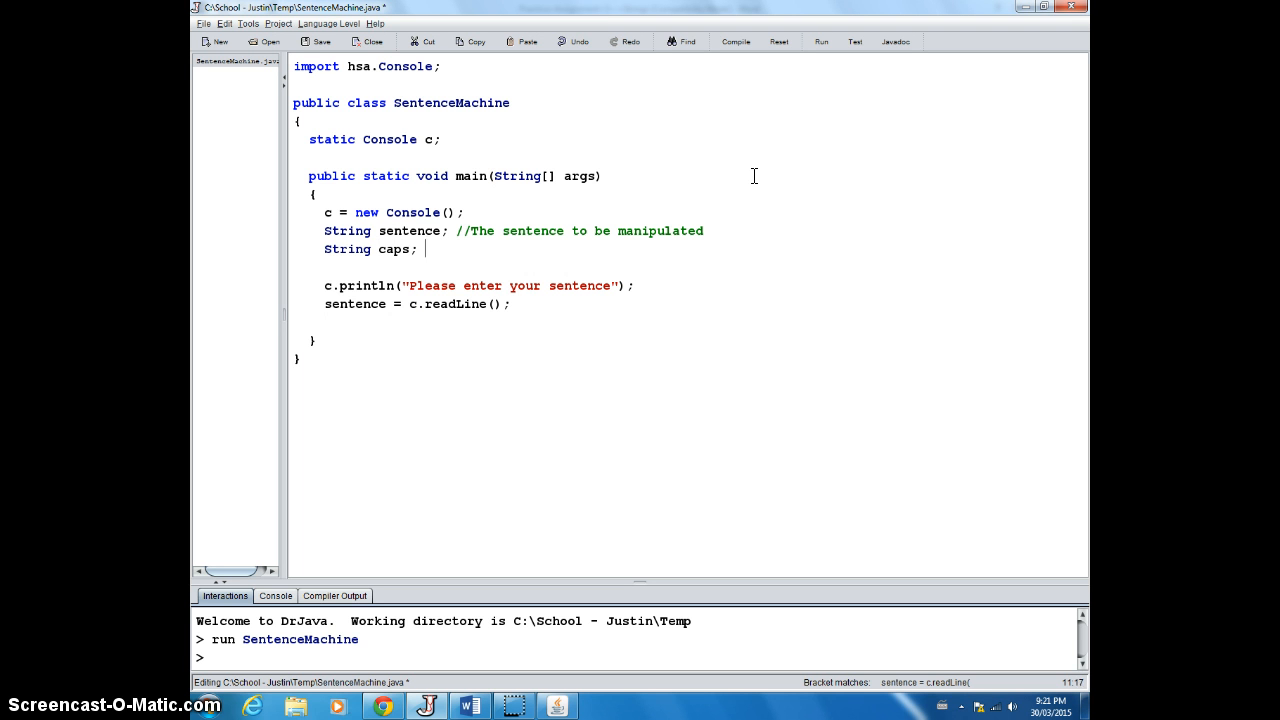
text(//)
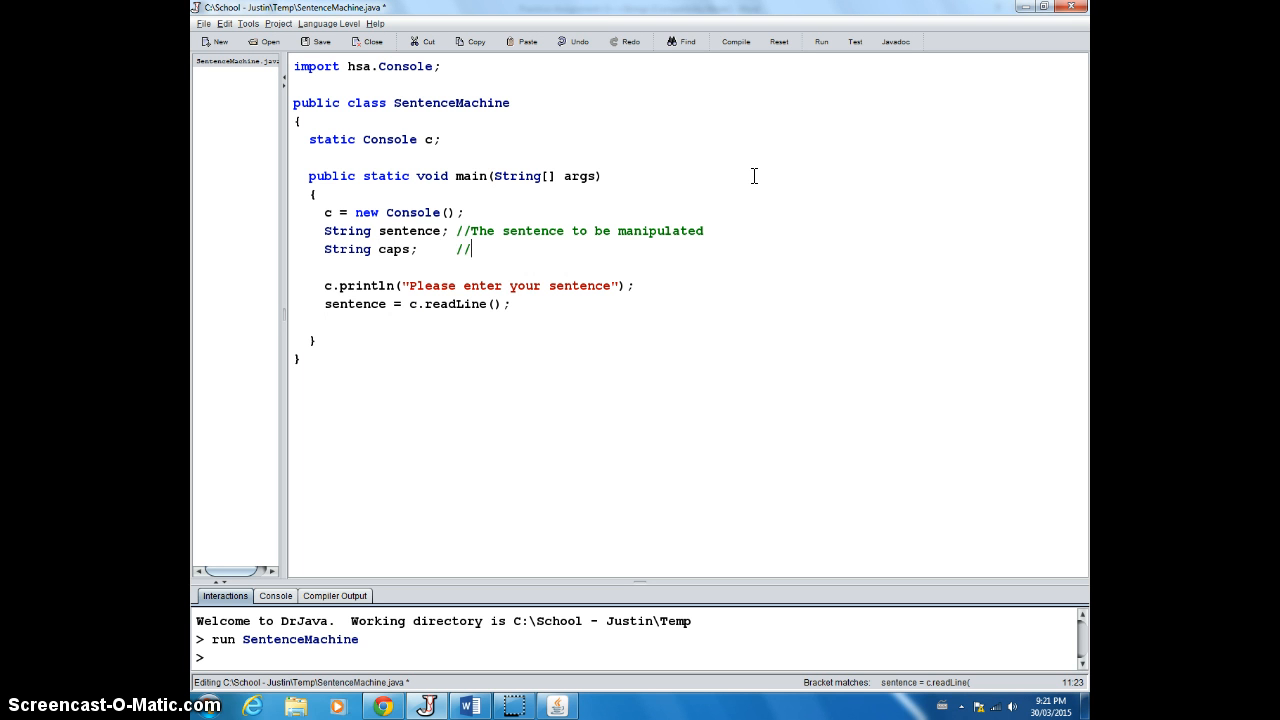
text(The)
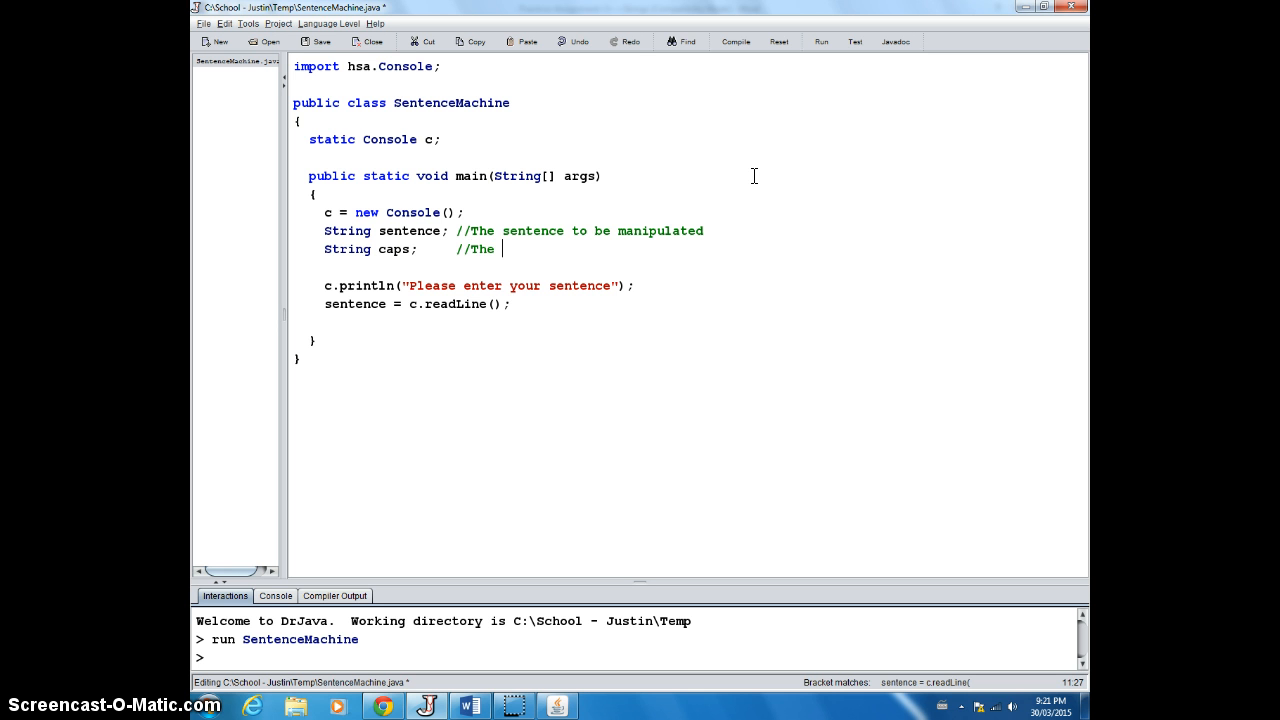
text(sentec)
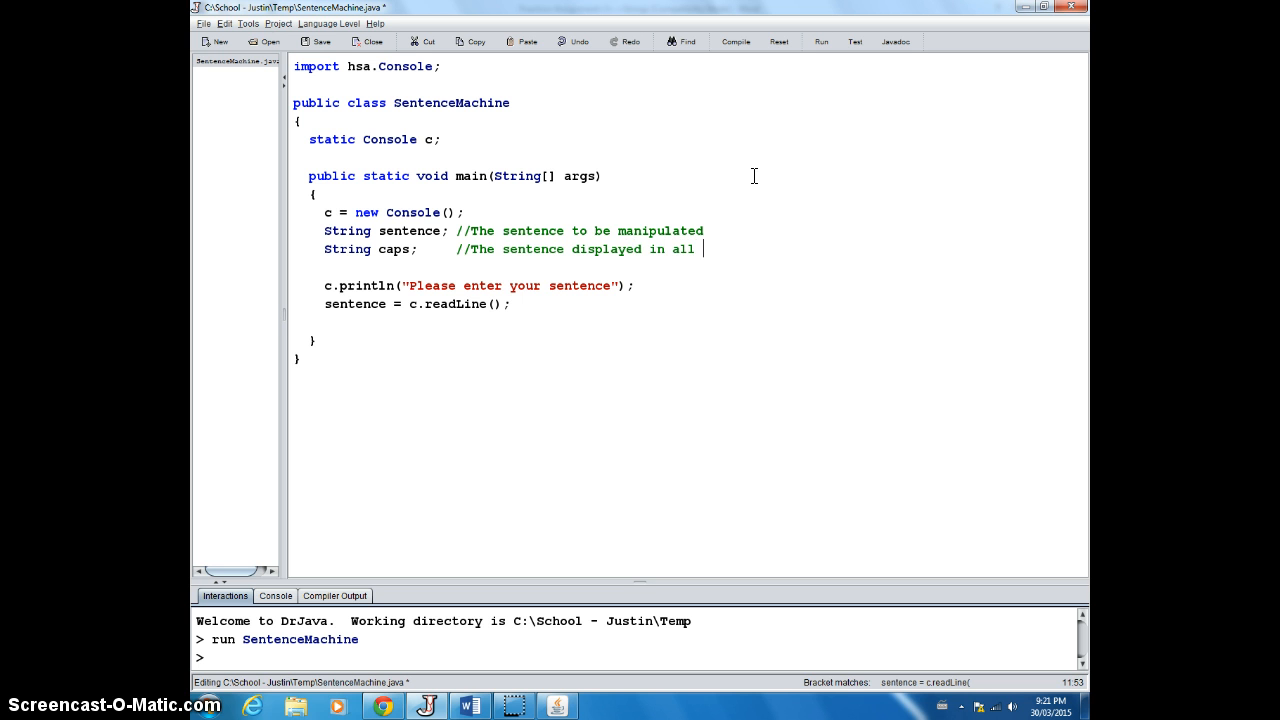
text(CAPS)
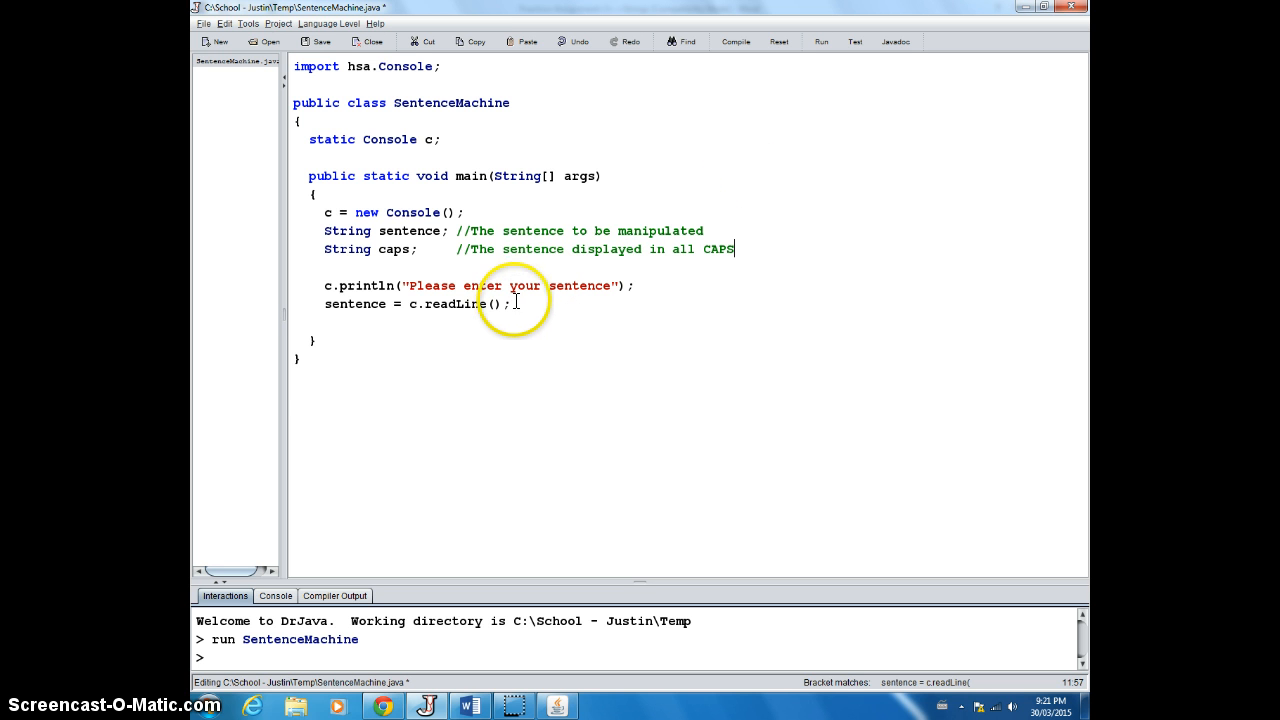
text(//)
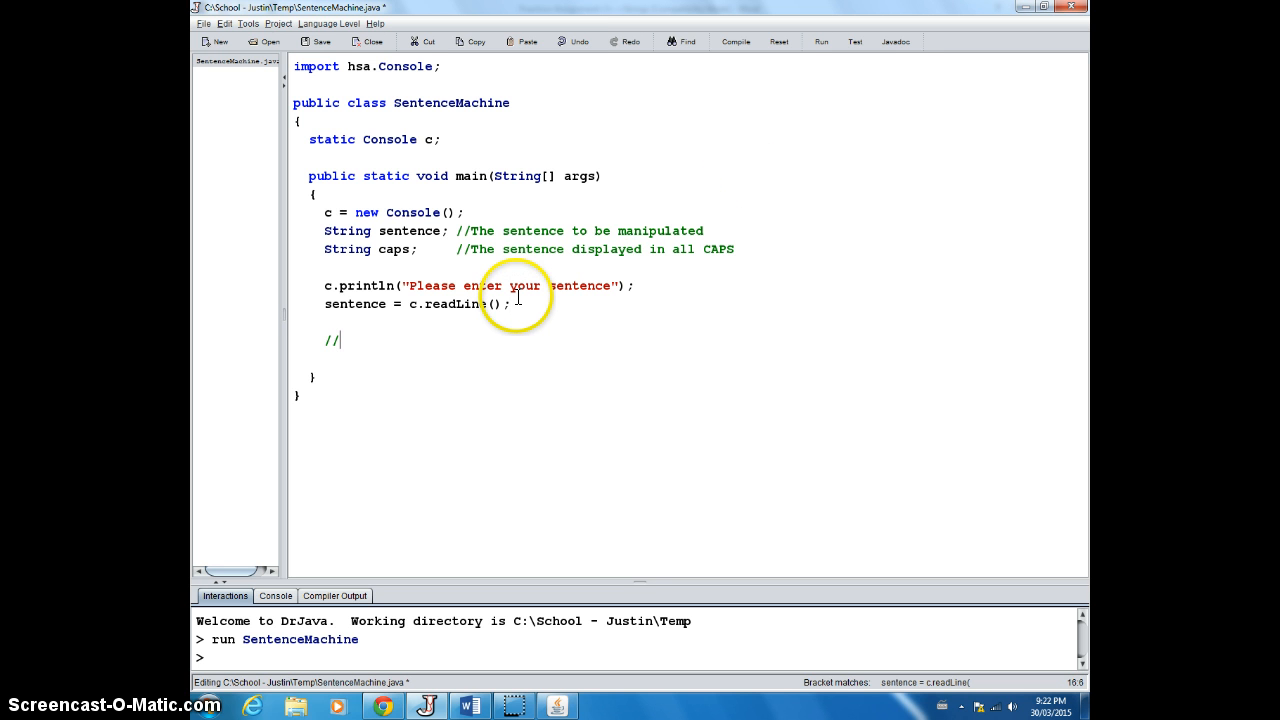
Step: Under an //ALL CAPS comment, add caps = sentence.toUpperCase(); and highlight caps and sentence
text(A)
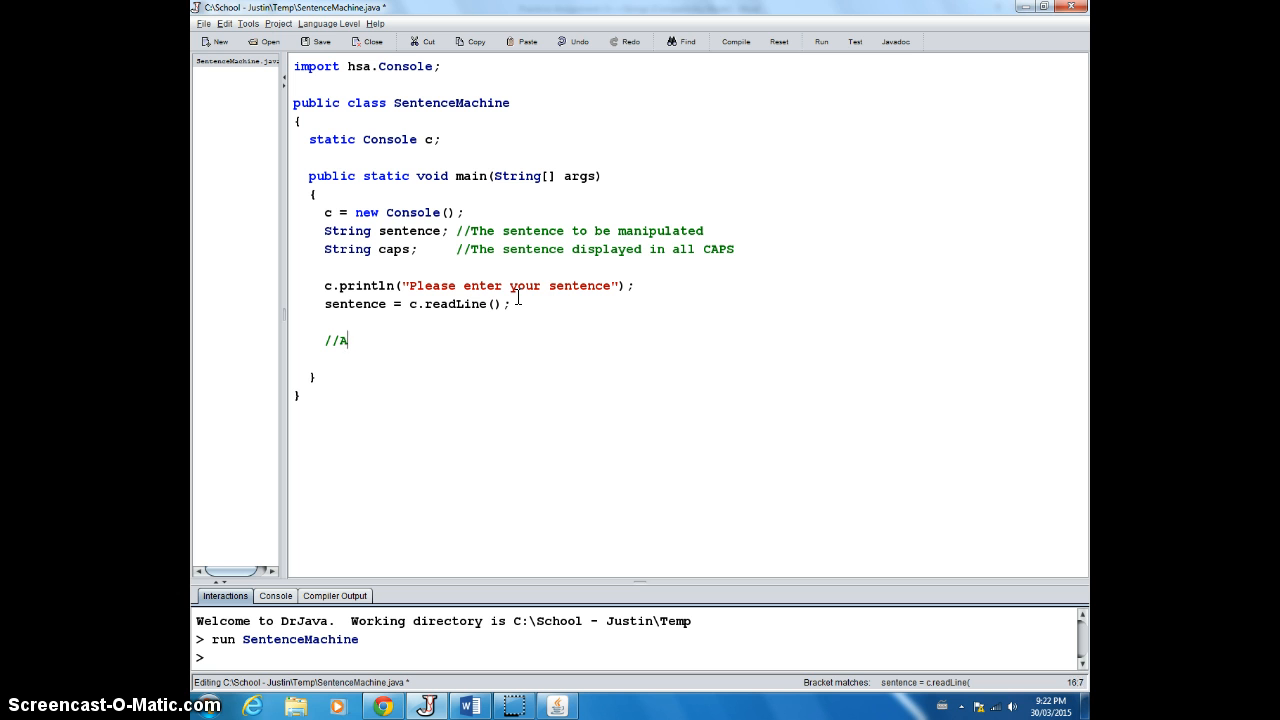
text(LL CAPS)
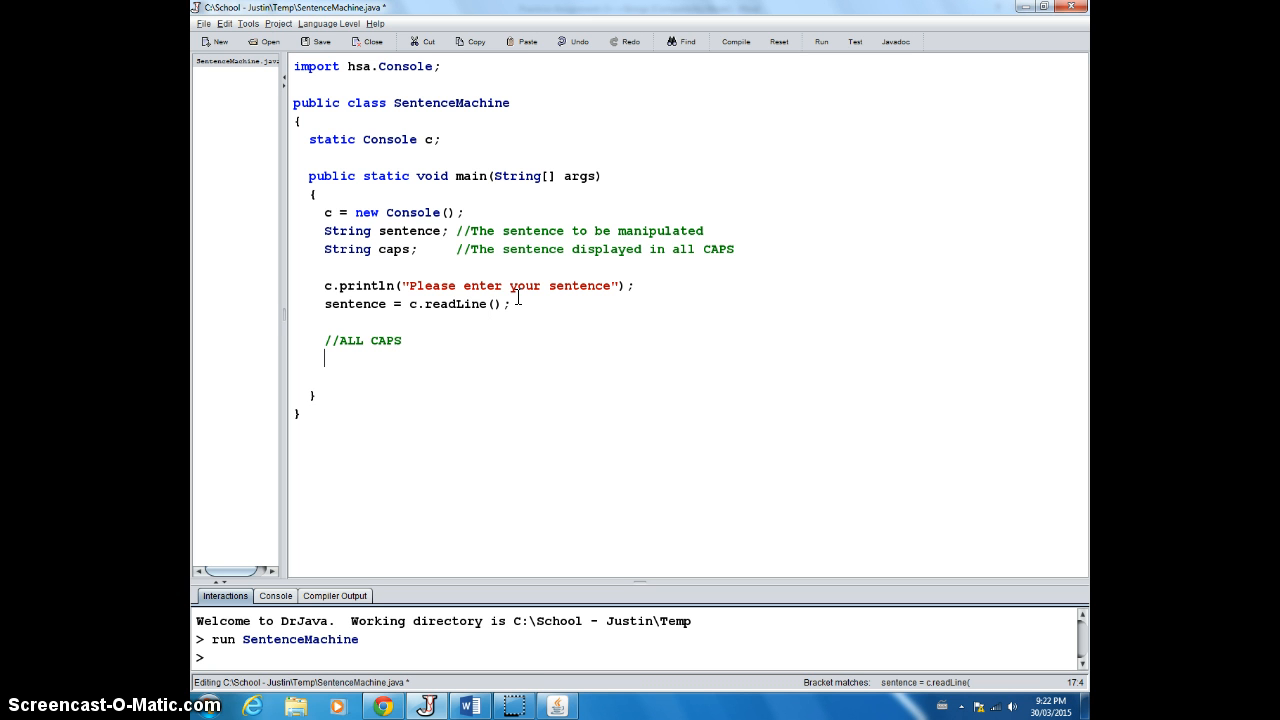
text(caps)
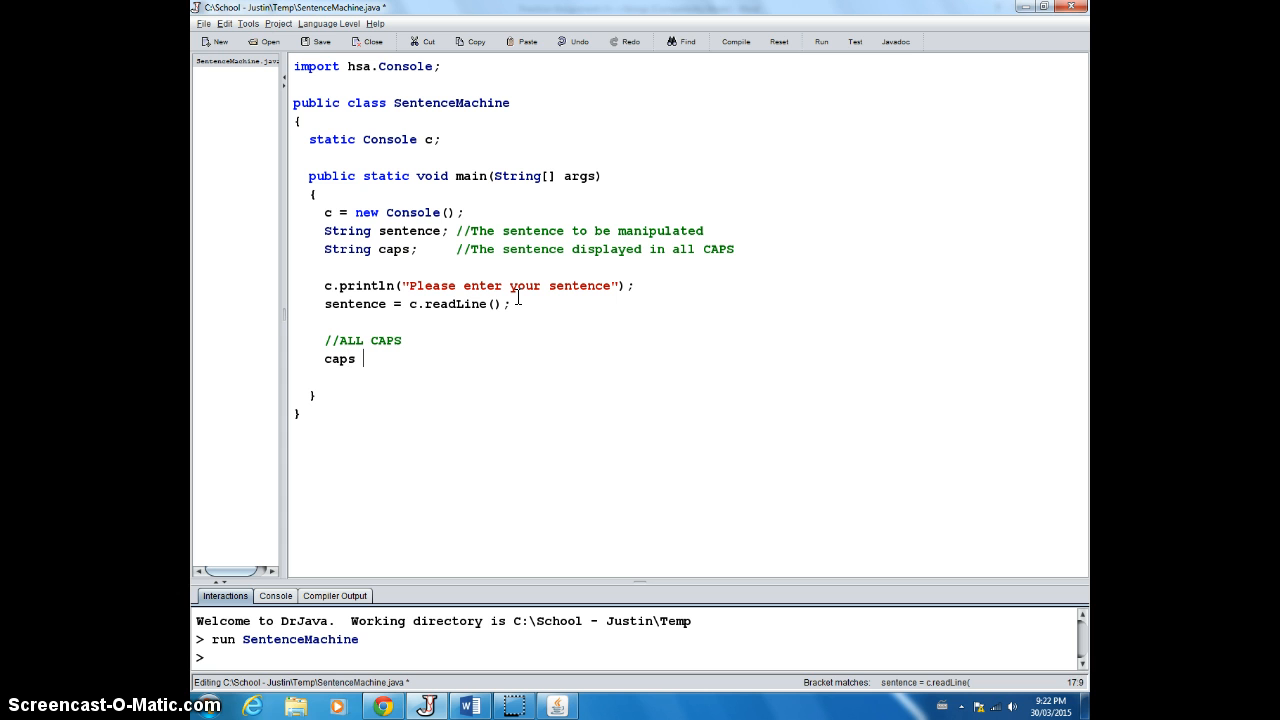
text(=)
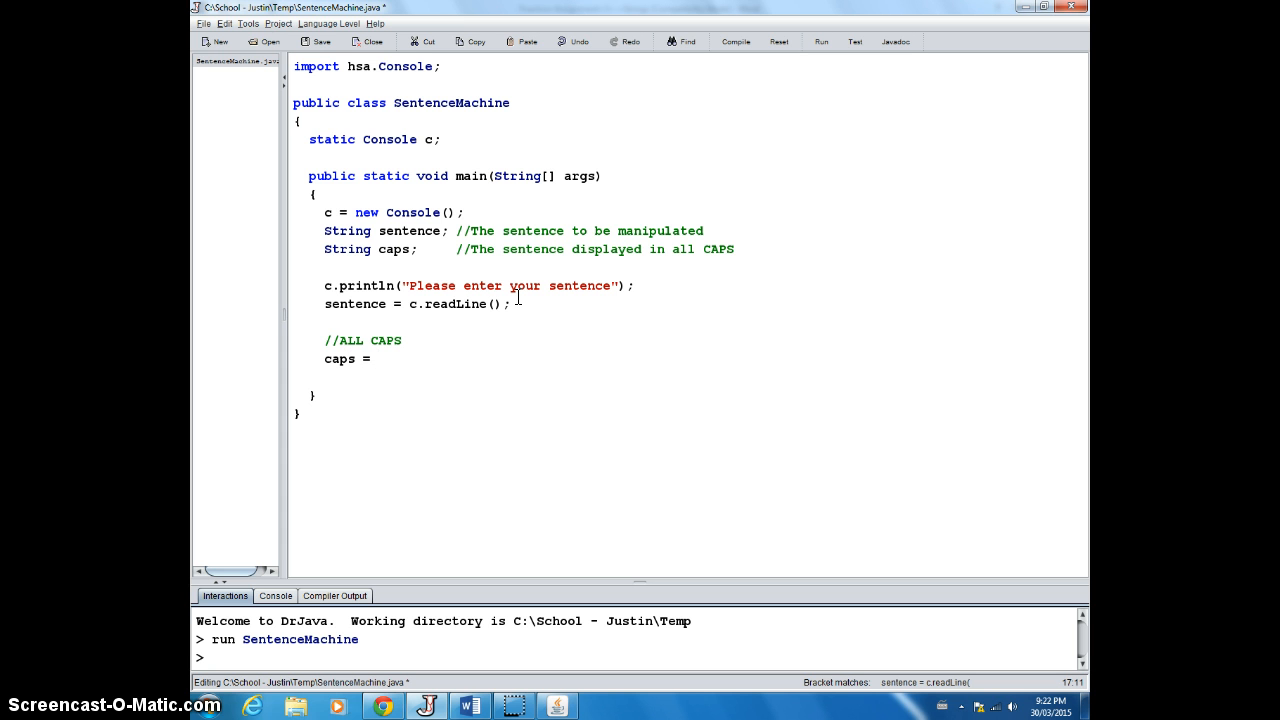
text(sentence.)
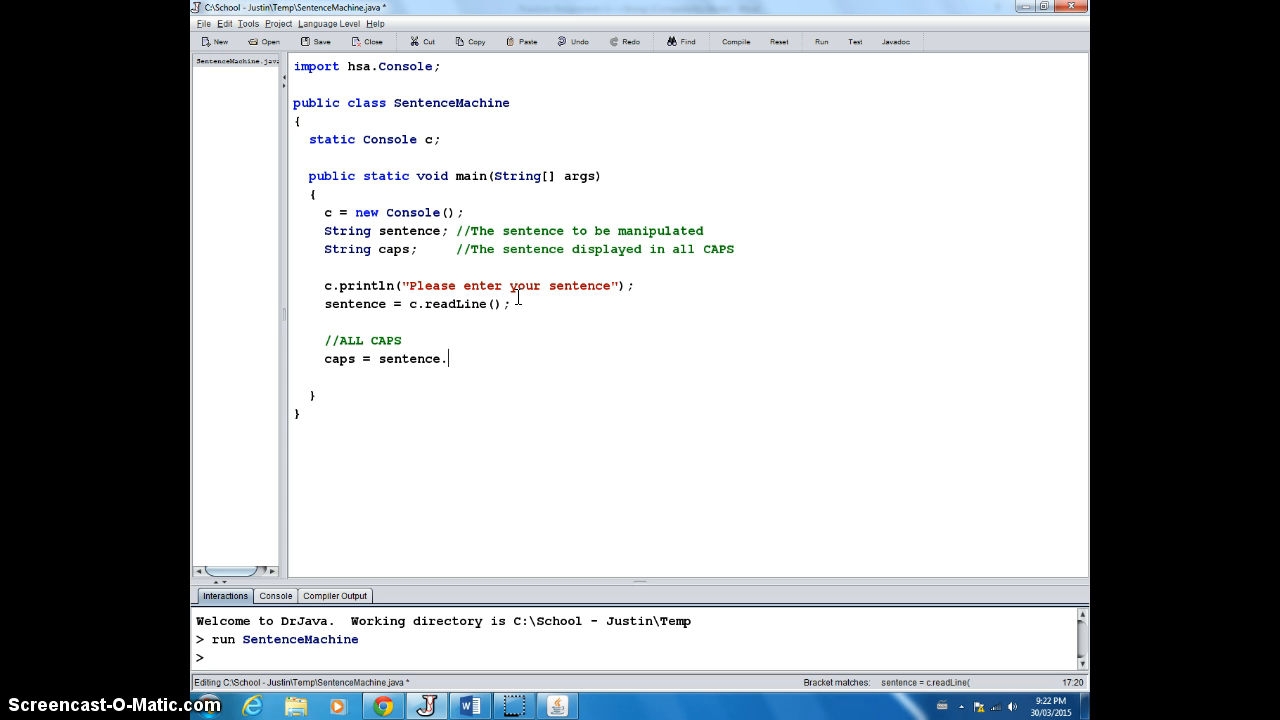
text(toUpperC)
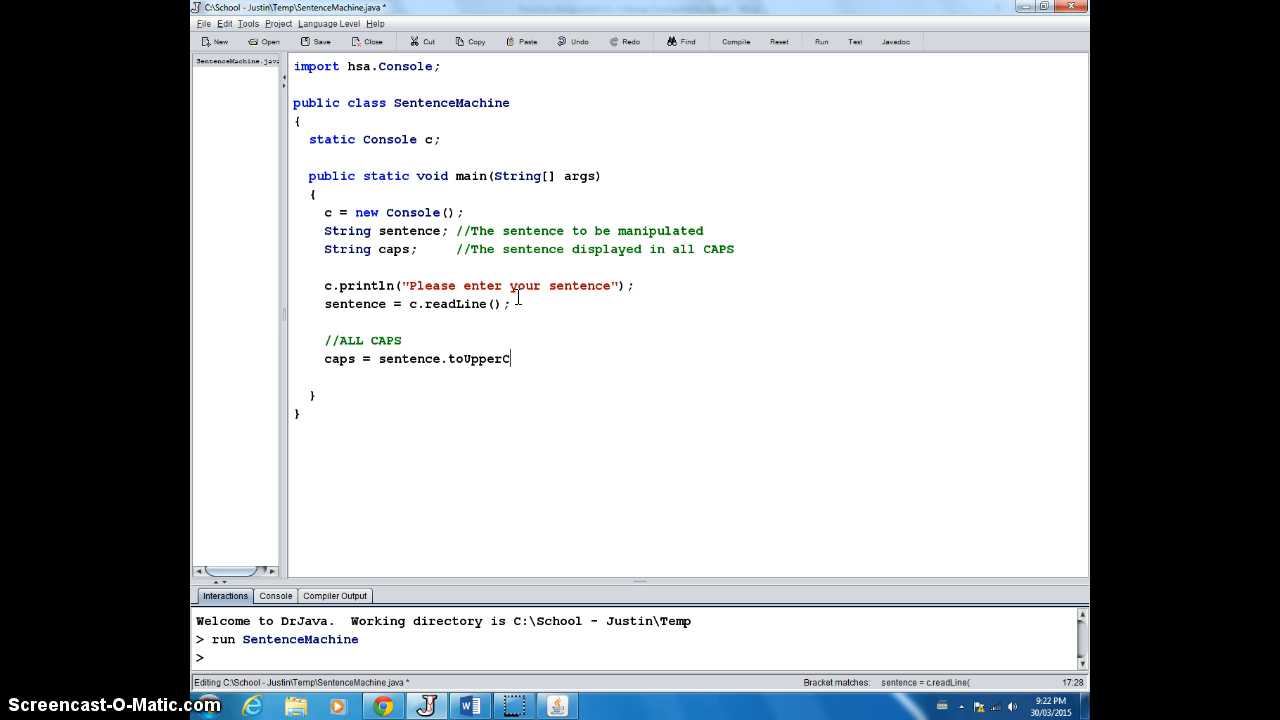
text(ase())
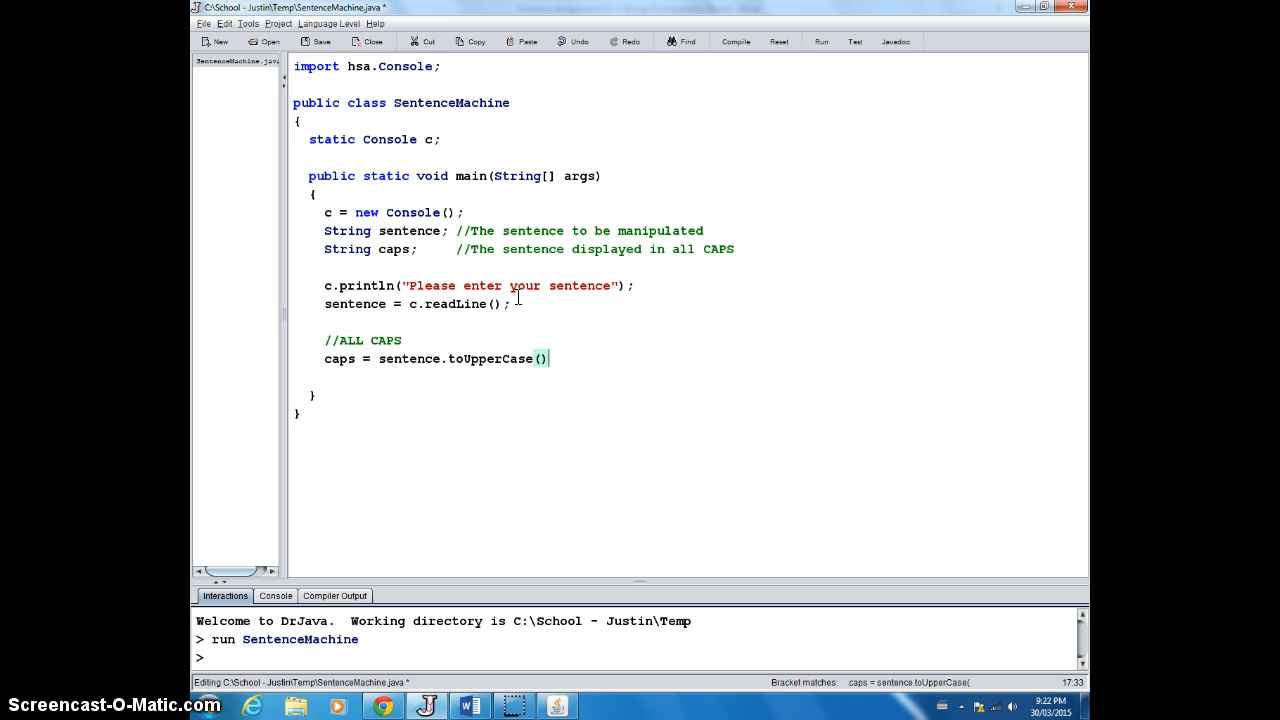
text(;)
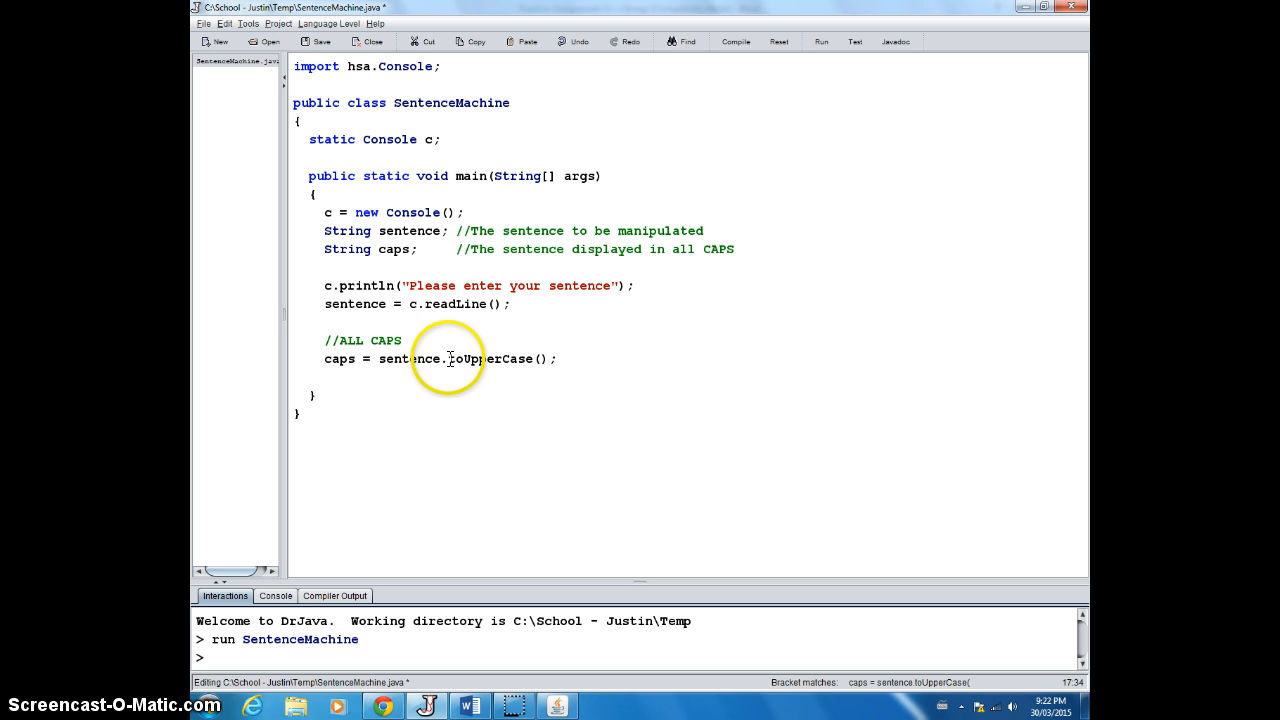
double_click(490, 358)
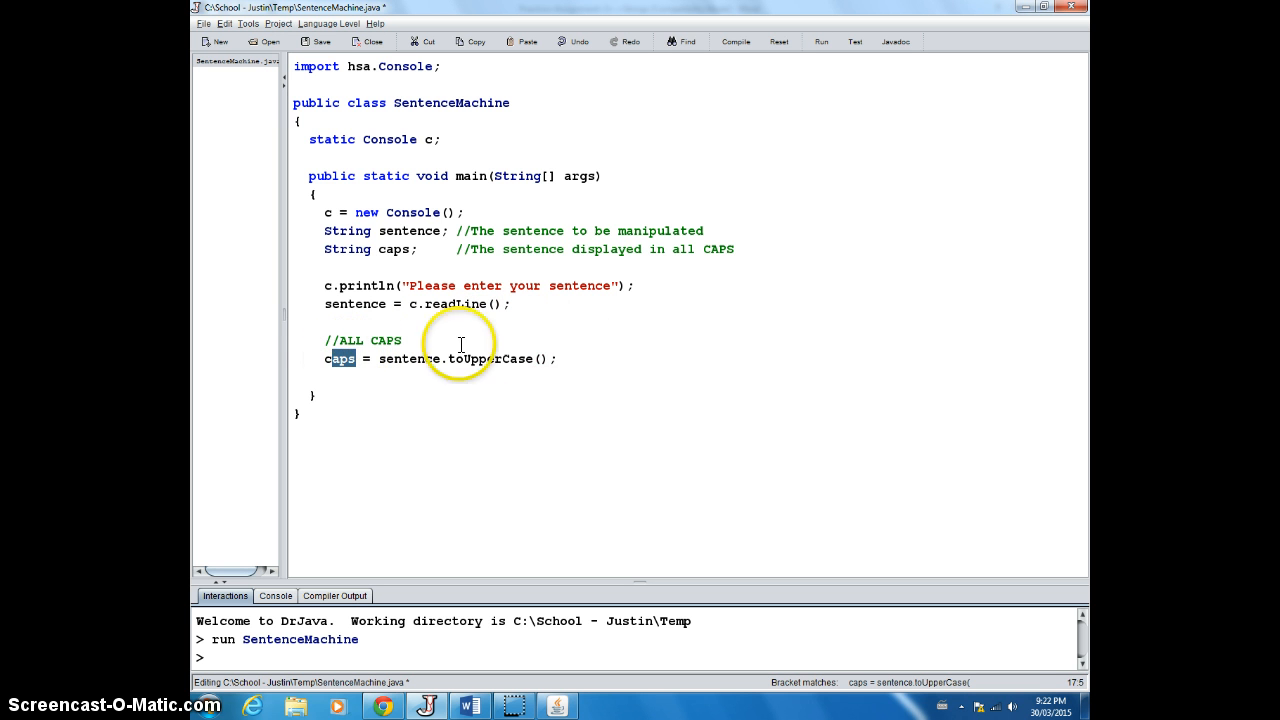
double_click(408, 358)
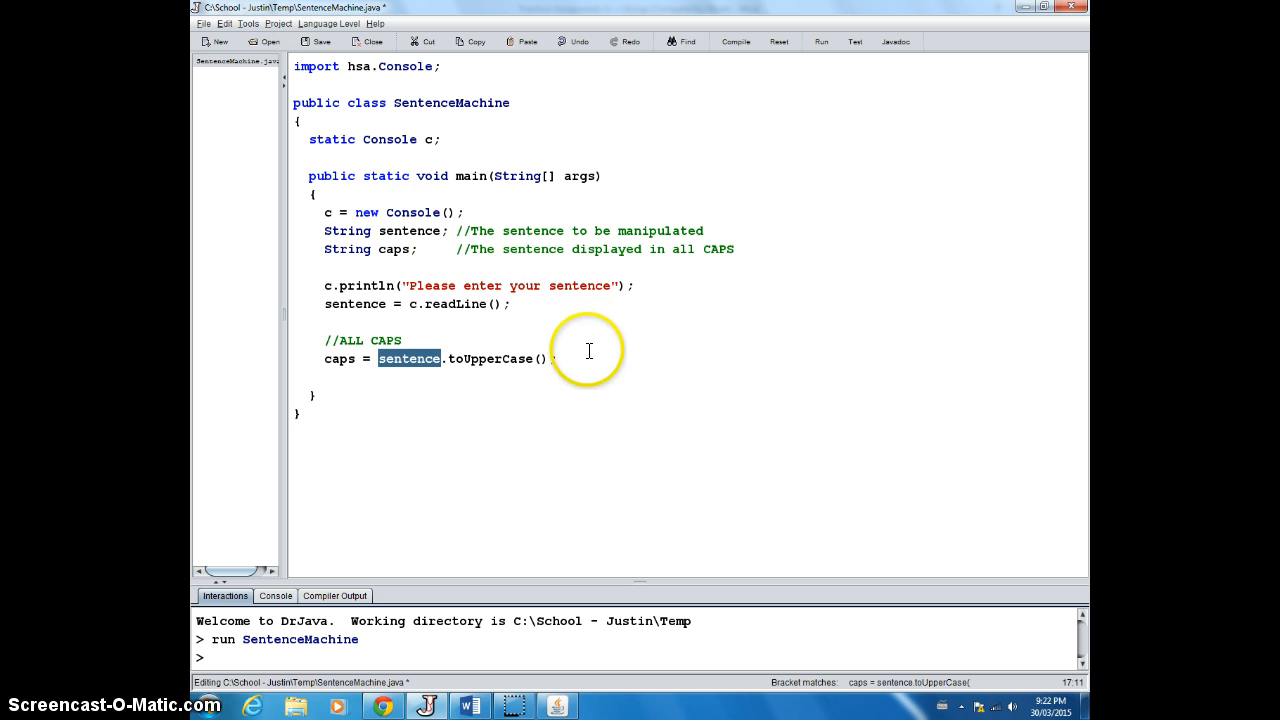
Step: Add c.println(caps); after the toUpperCase assignment
text(c.p)
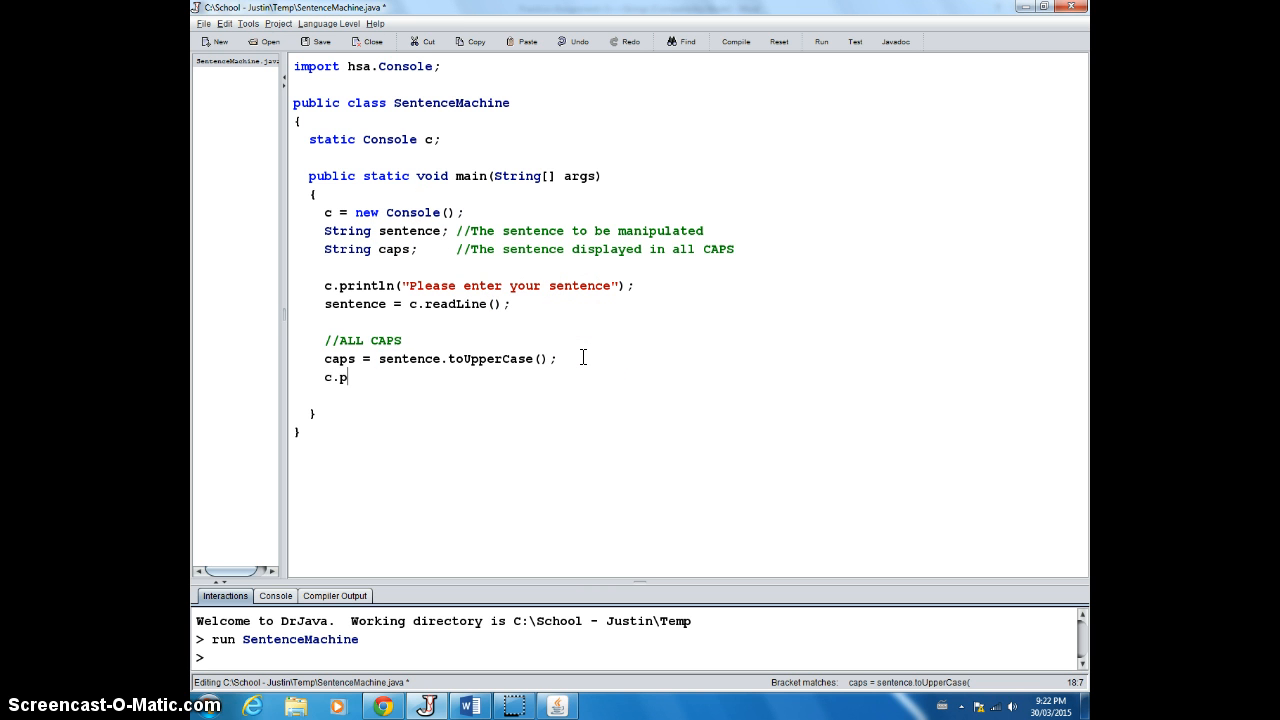
text(rintln()
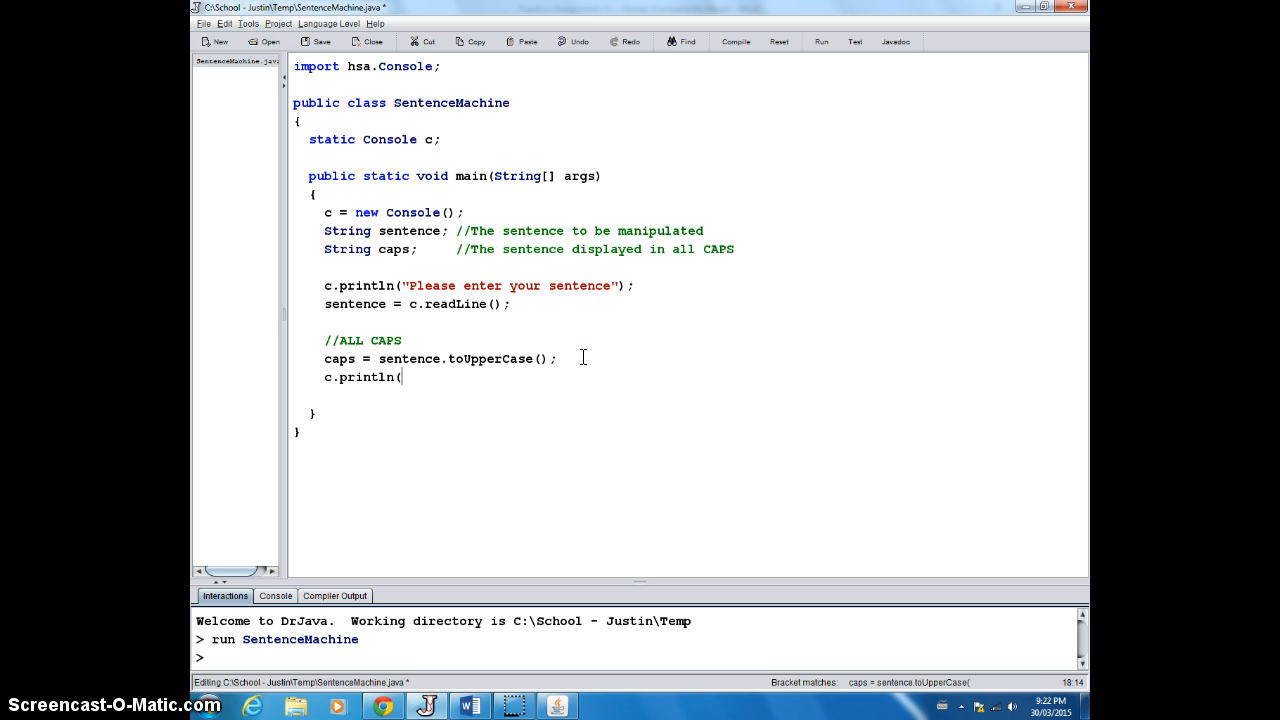
text(caps);)
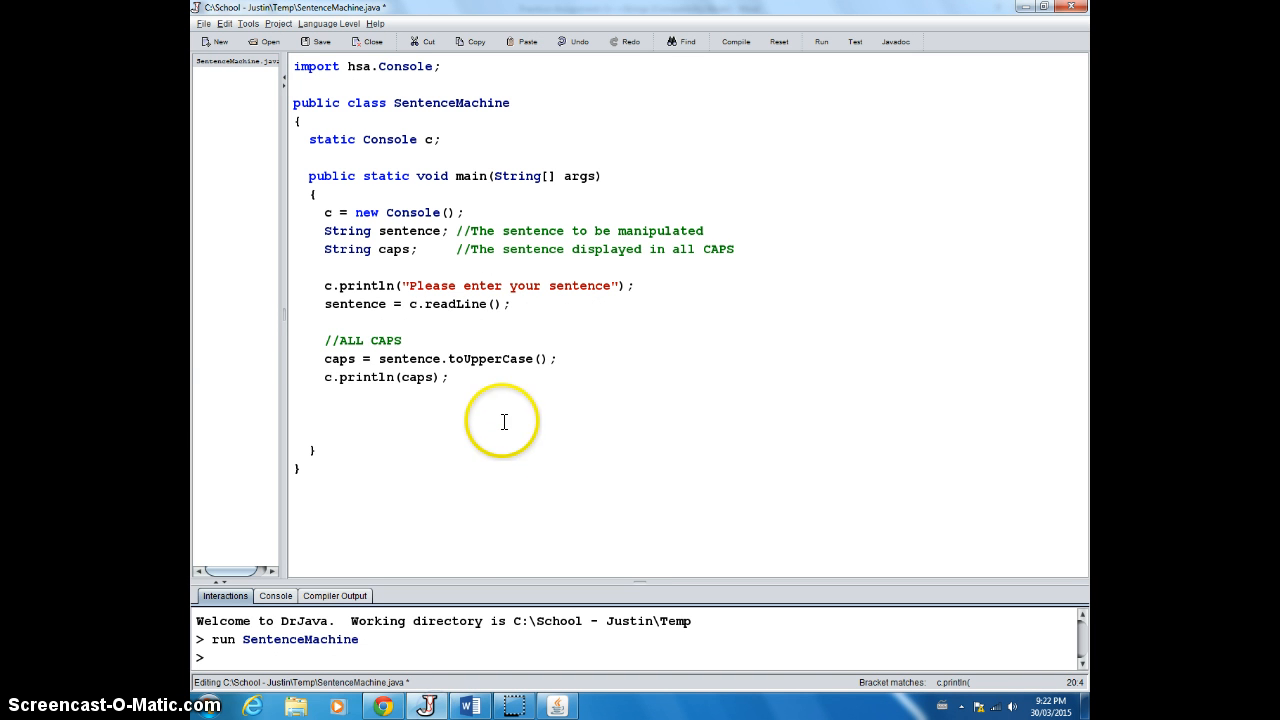
Step: Duplicate the ALL CAPS block, changing the comment, conversion call and variable to lowercase
drag(325, 340, 448, 377)
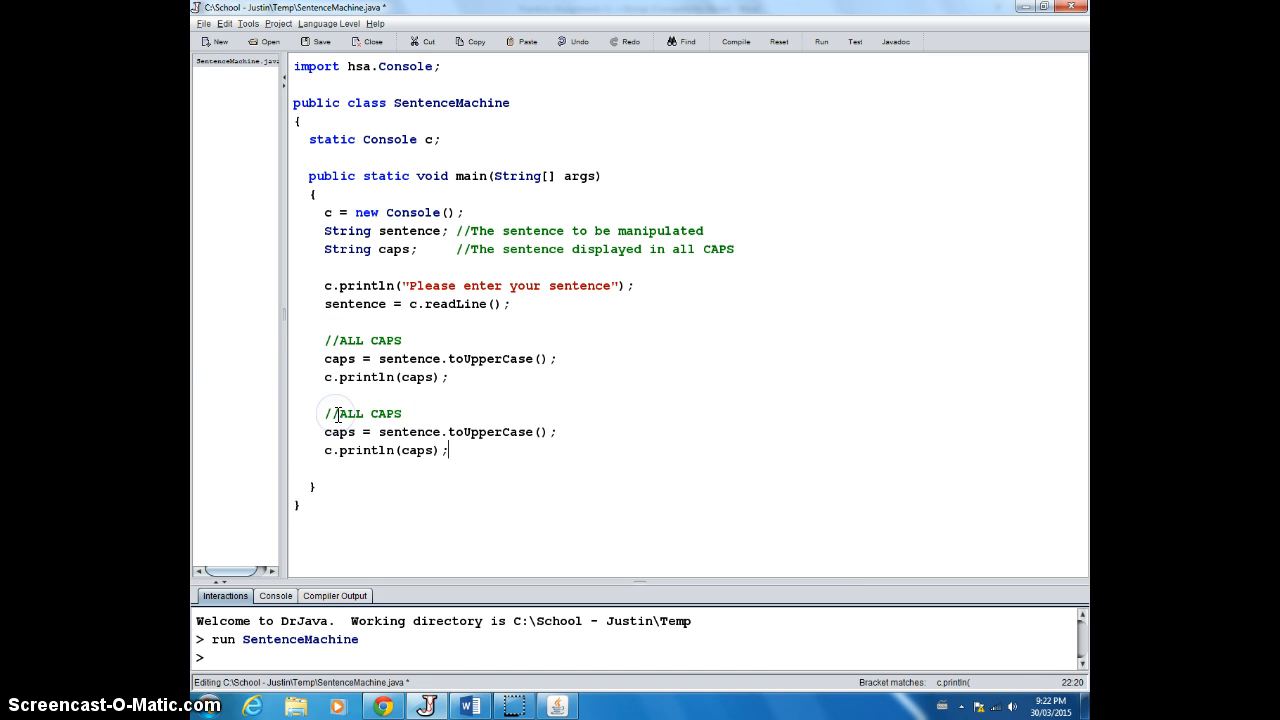
double_click(385, 413)
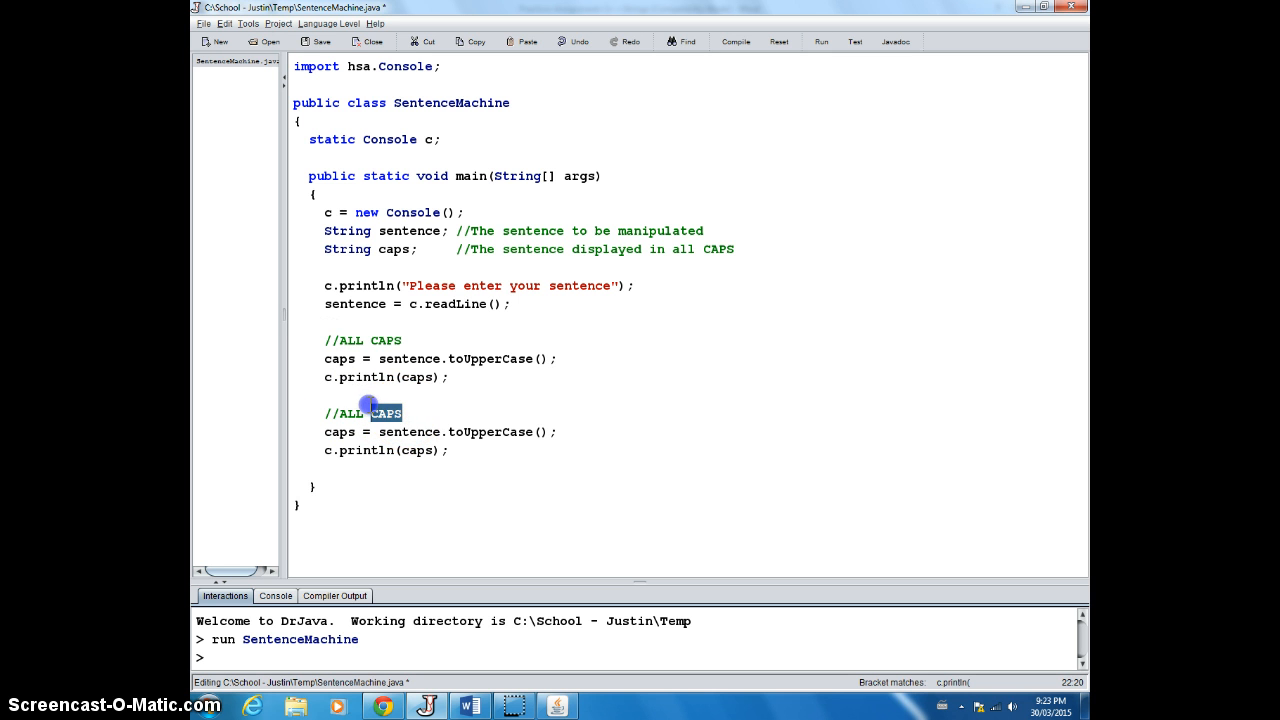
text(lowercase)
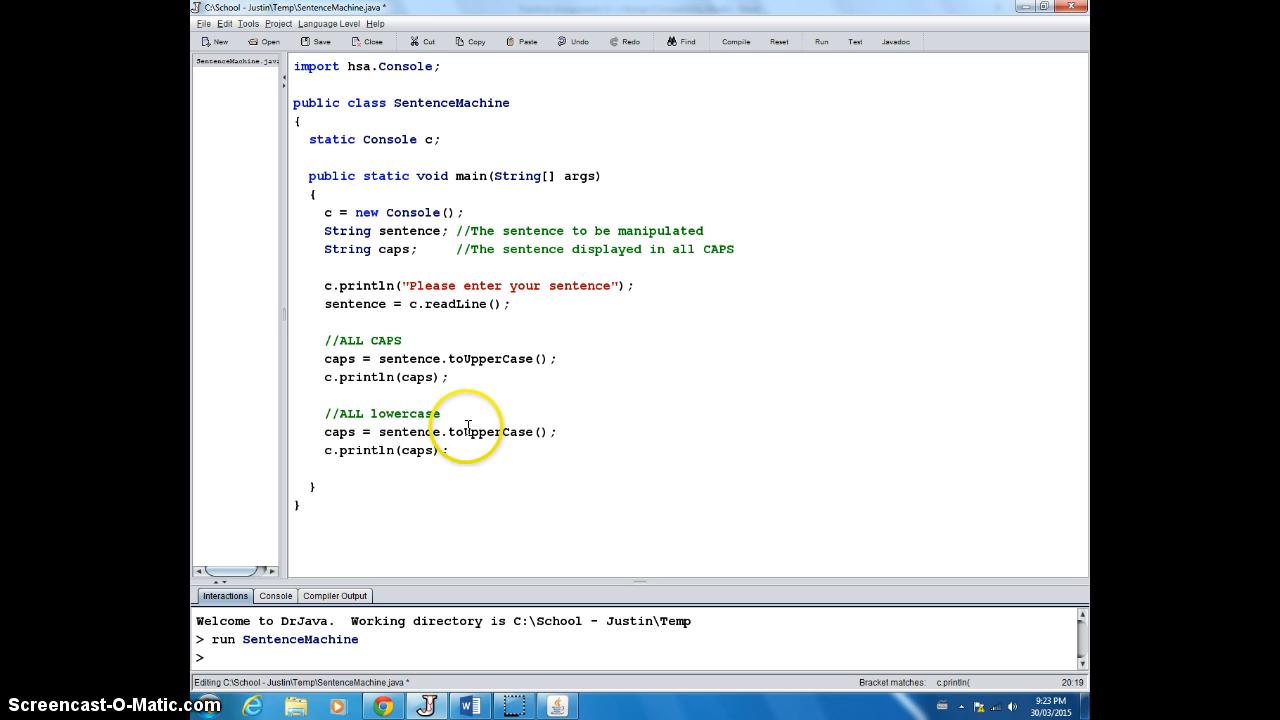
double_click(485, 432)
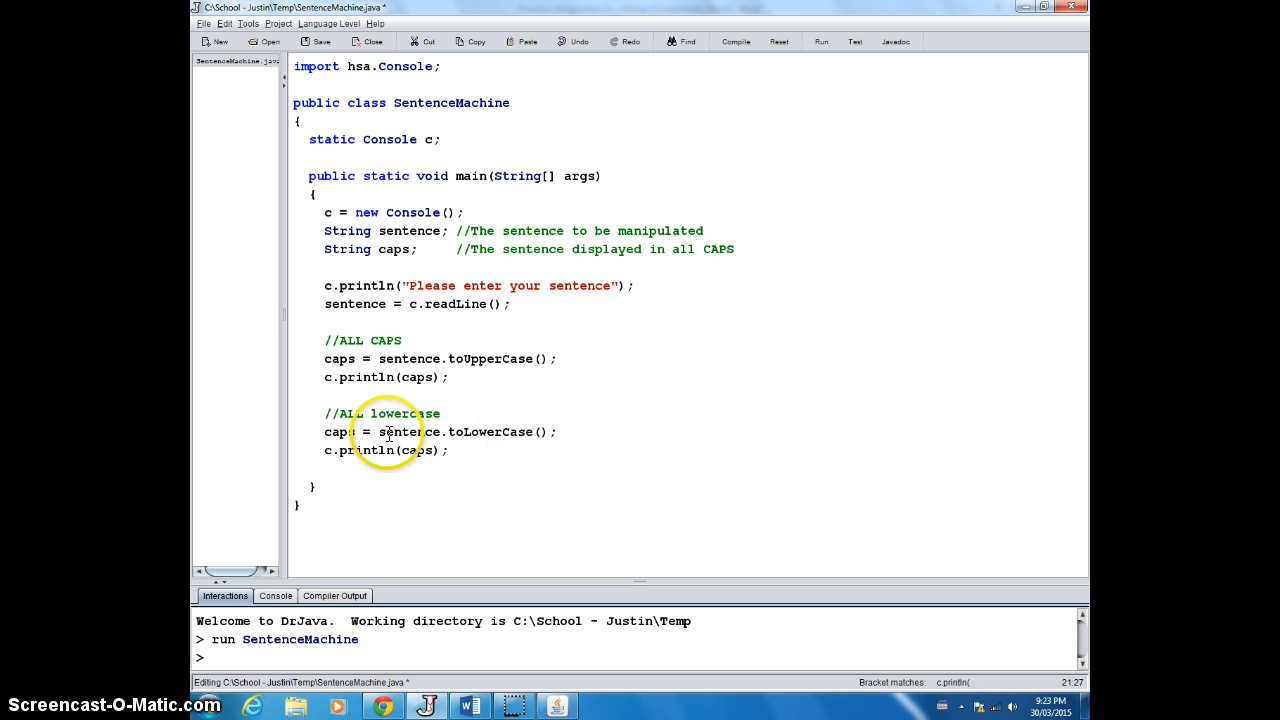
double_click(338, 431)
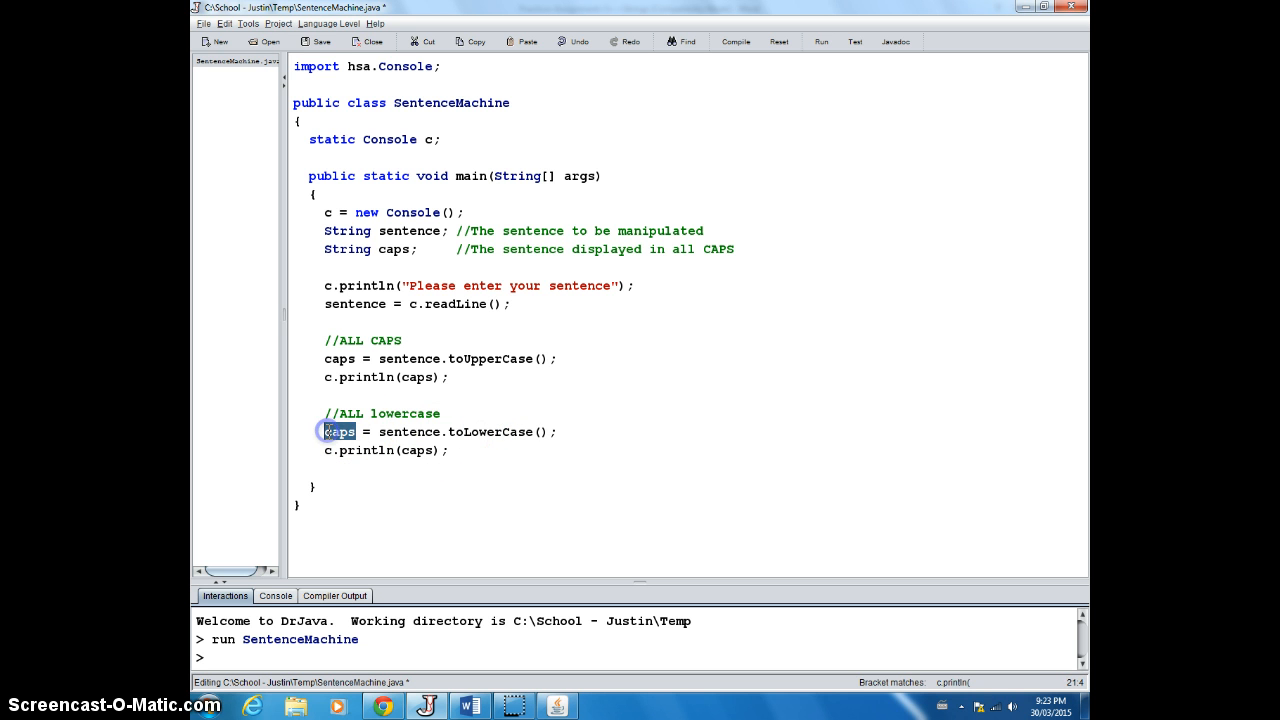
text(lowercase)
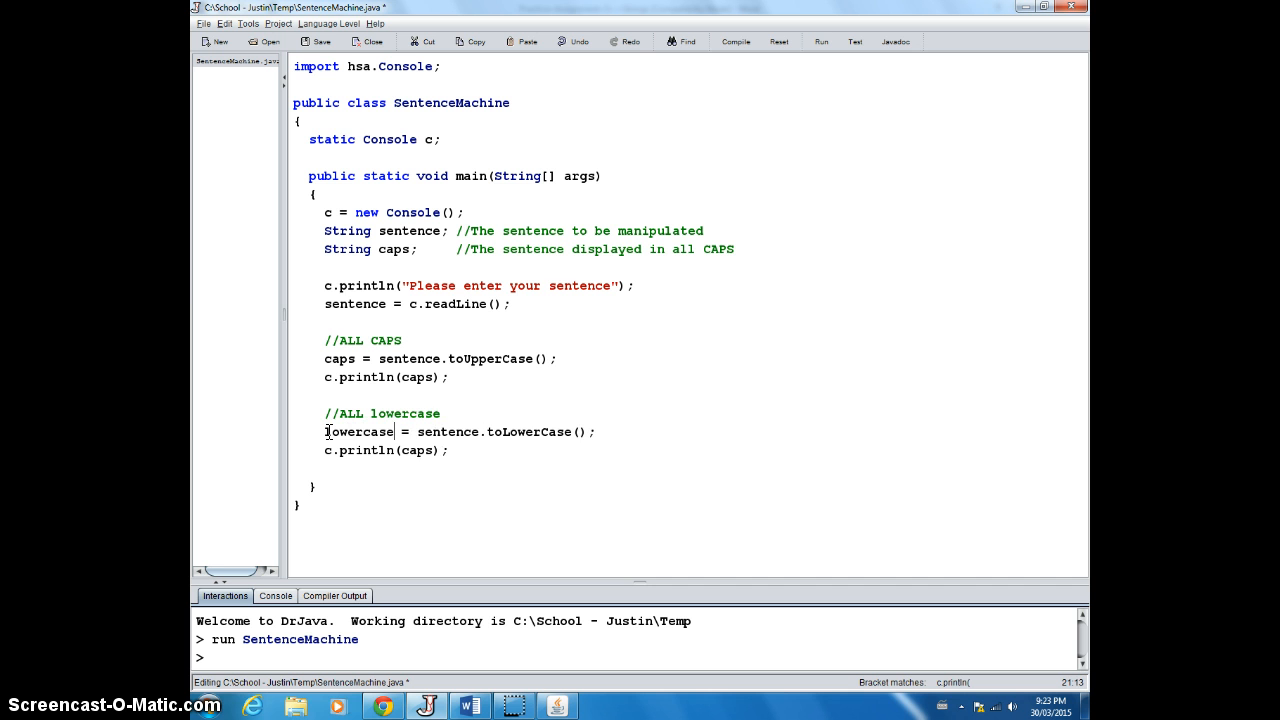
double_click(419, 450)
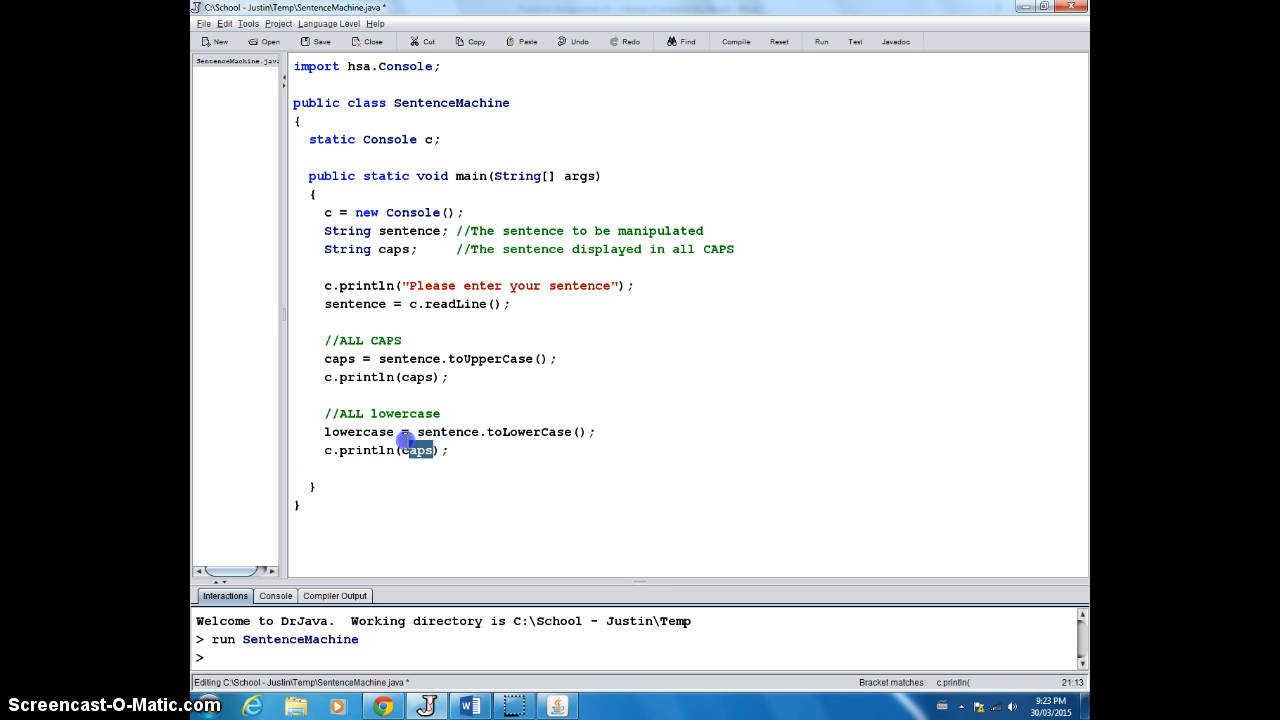
text(lowerca)
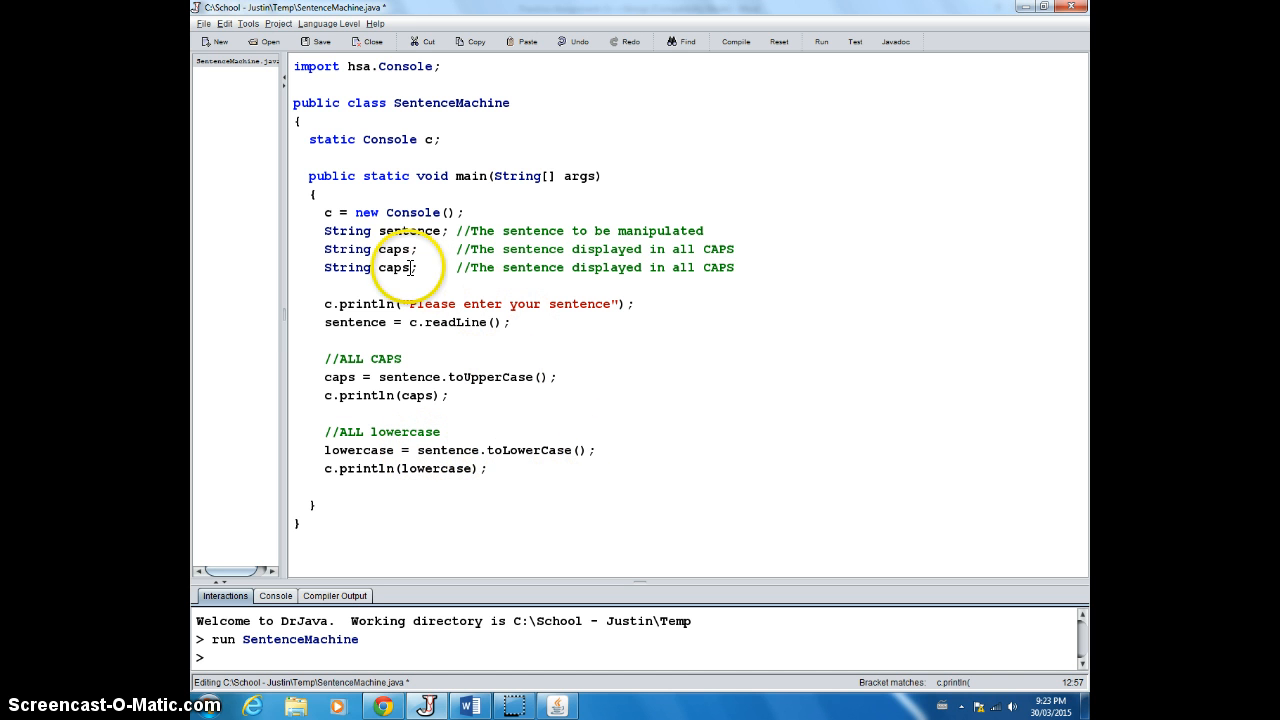
Step: Declare String lowercase; commented as the sentence displayed in all lowercase
text(lower)
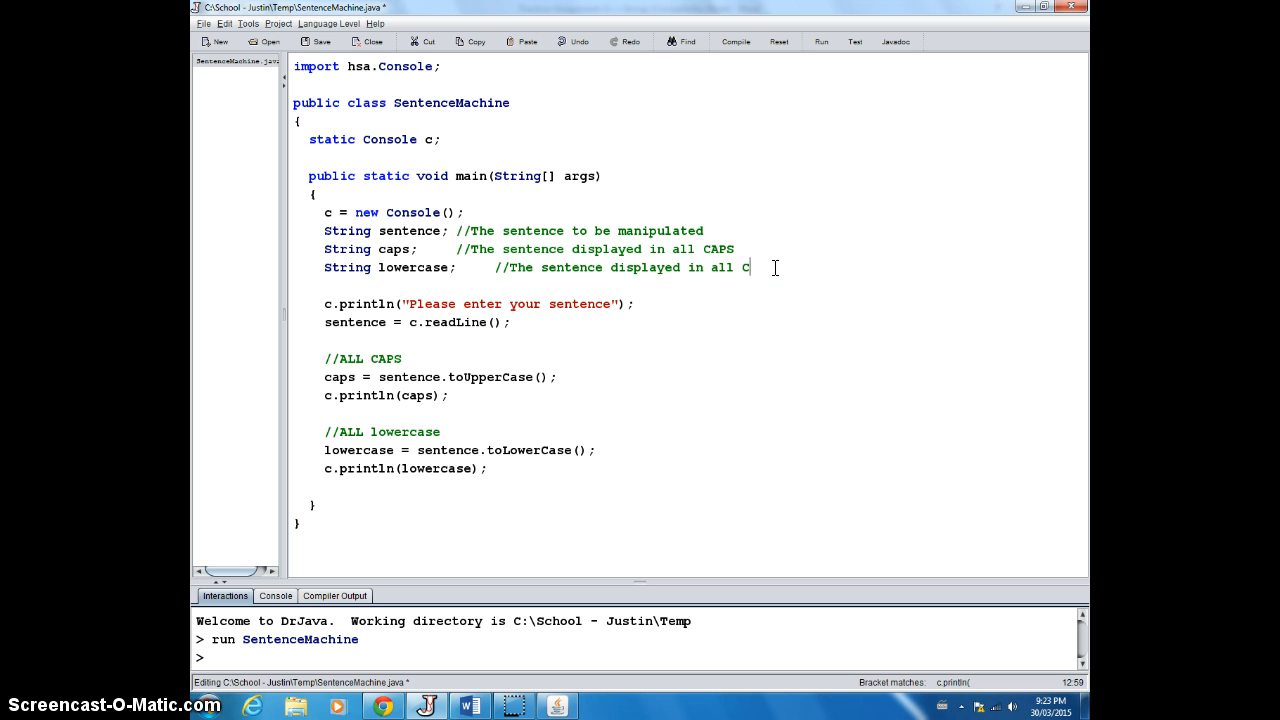
text(lowercase)
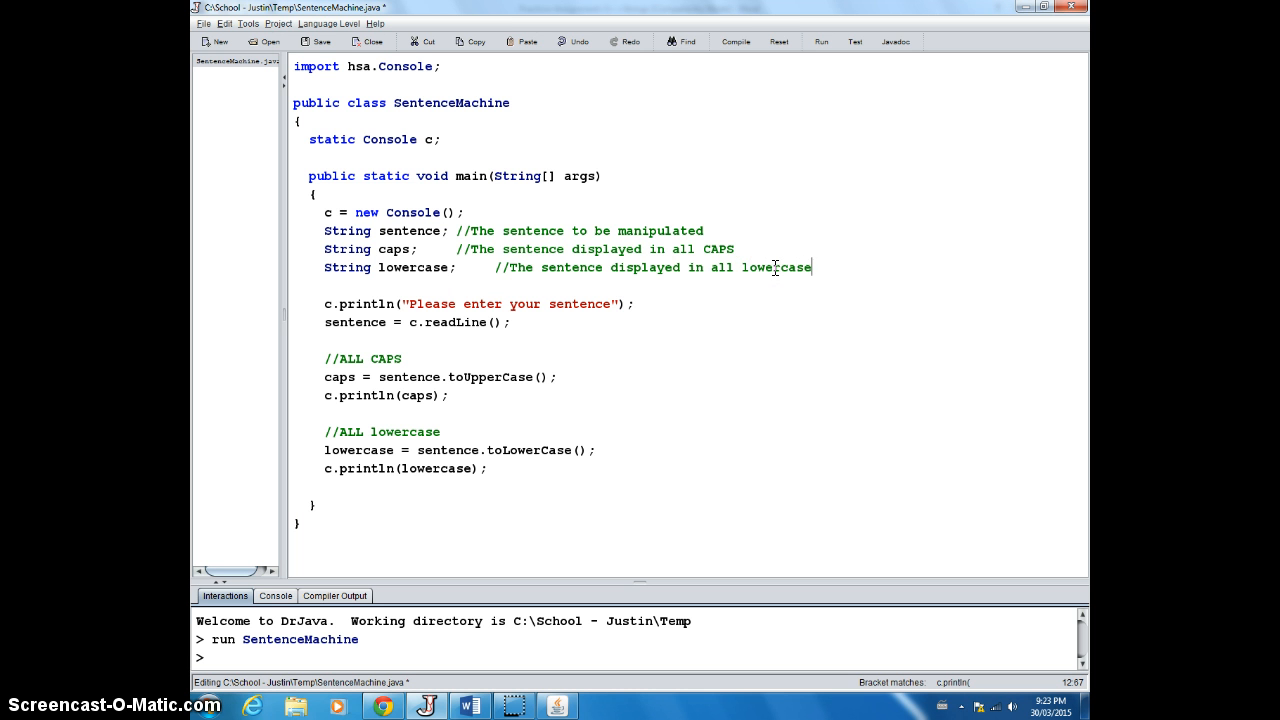
mouse_move(736, 41)
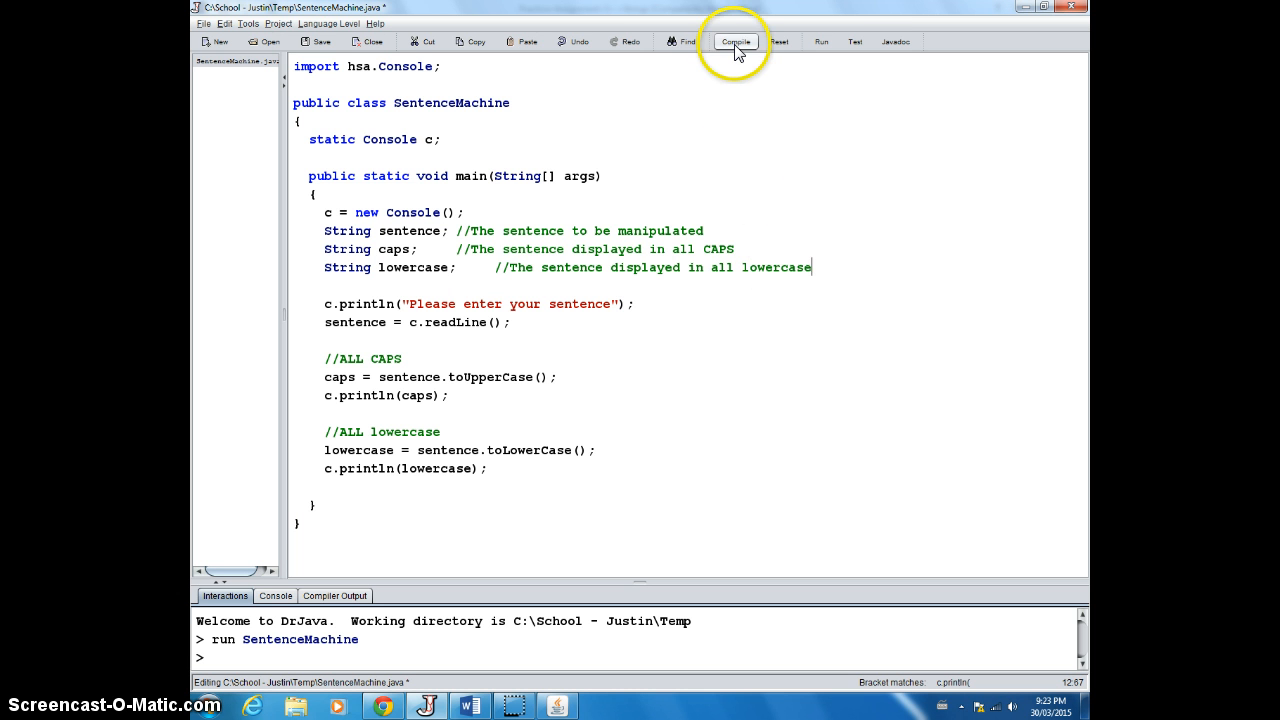
Step: Compile and run SentenceMachine, enter a test sentence, then bring up the assignment document
click(735, 41)
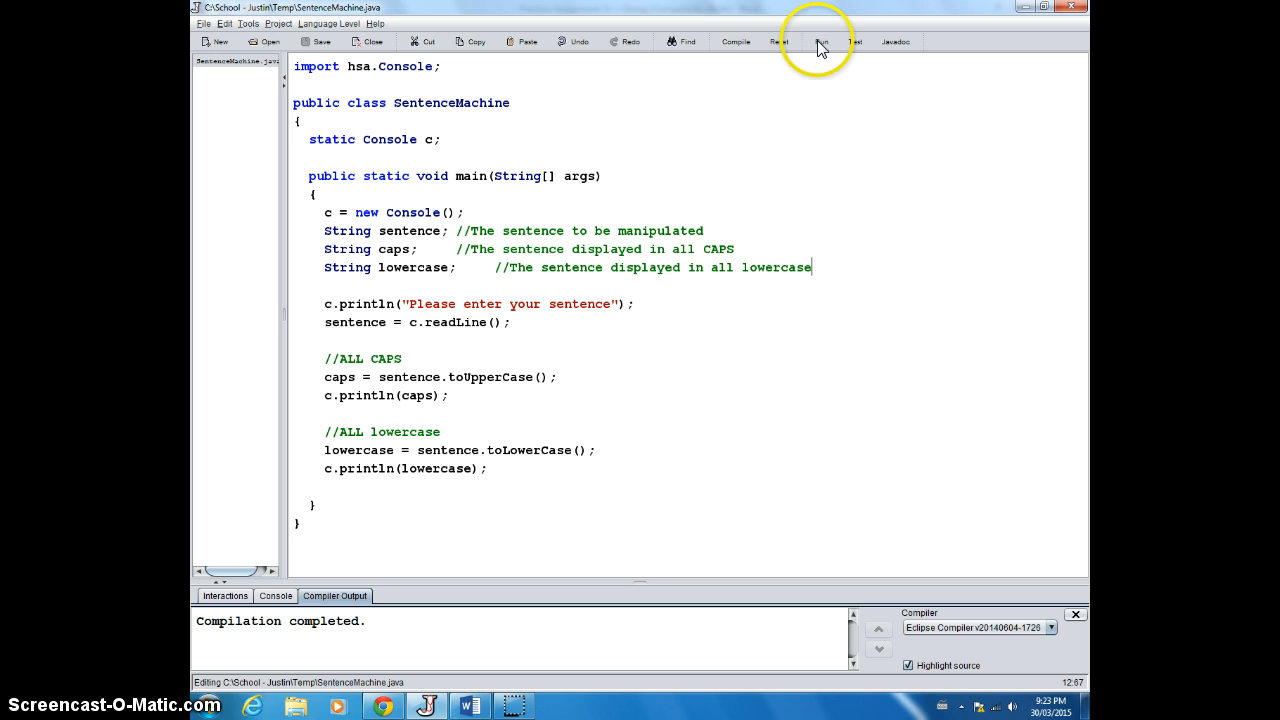
click(782, 41)
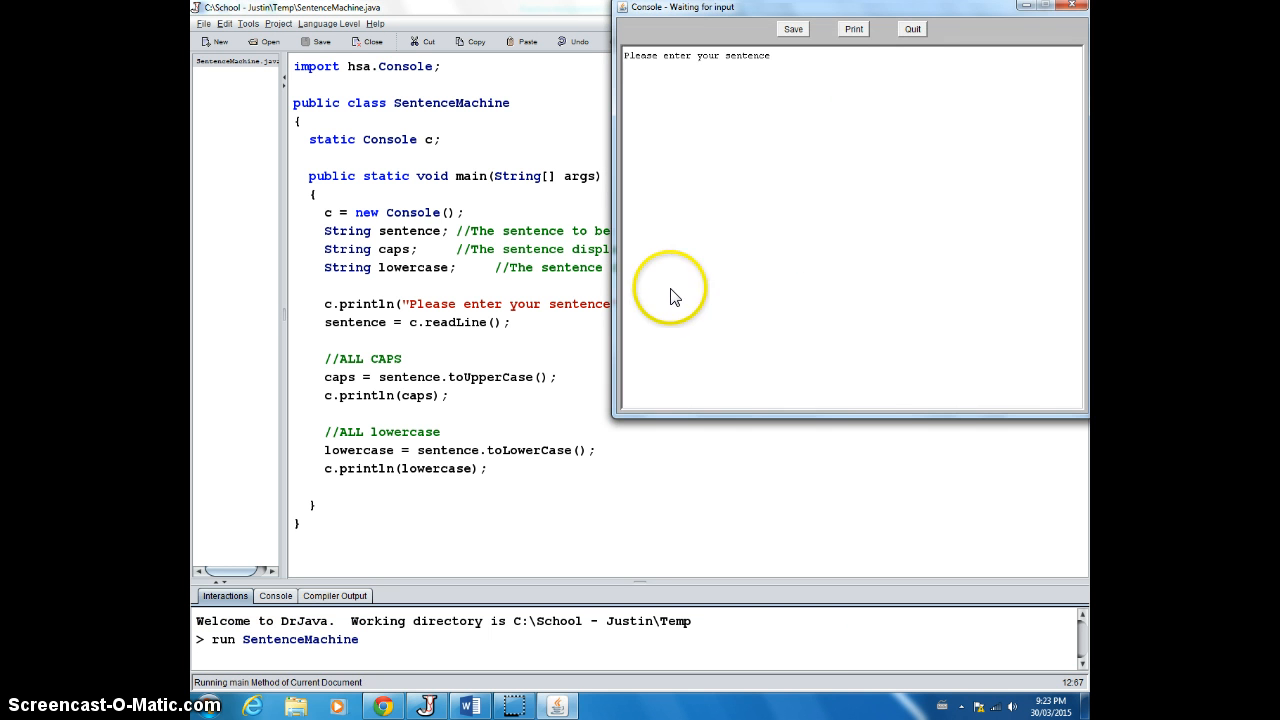
text(I like to eat apple)
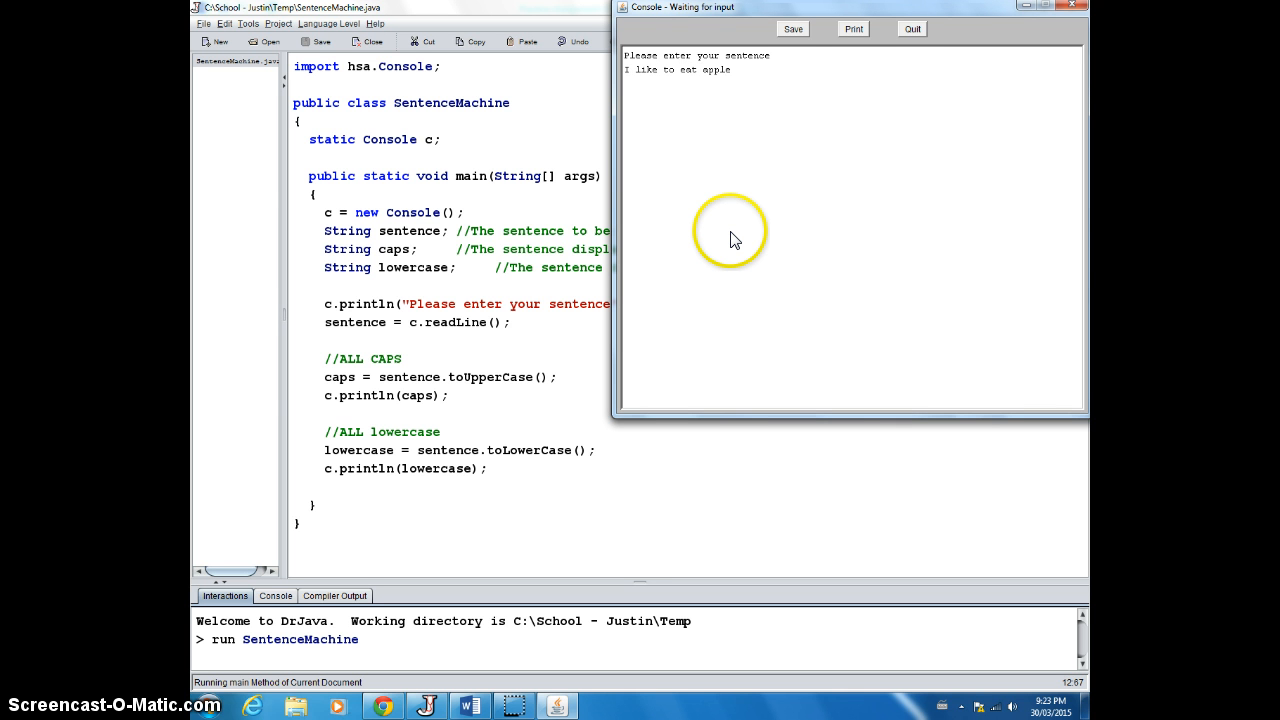
text(s and banan)
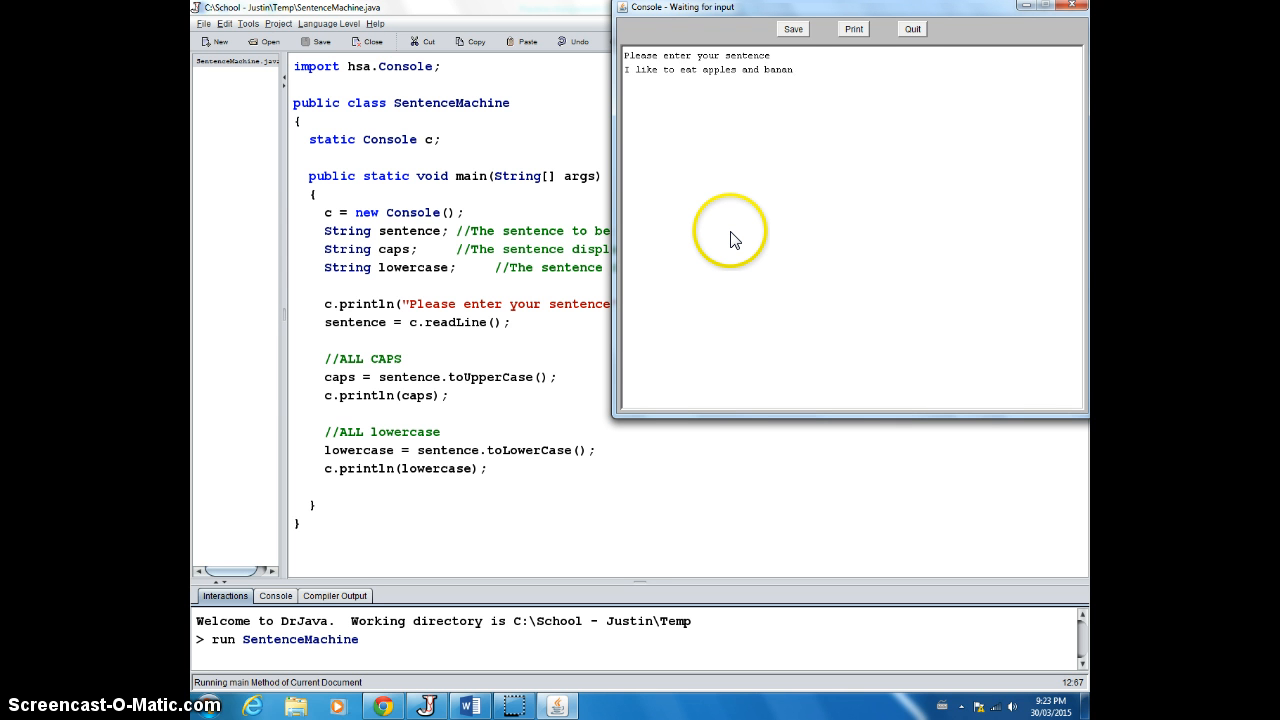
text(s.)
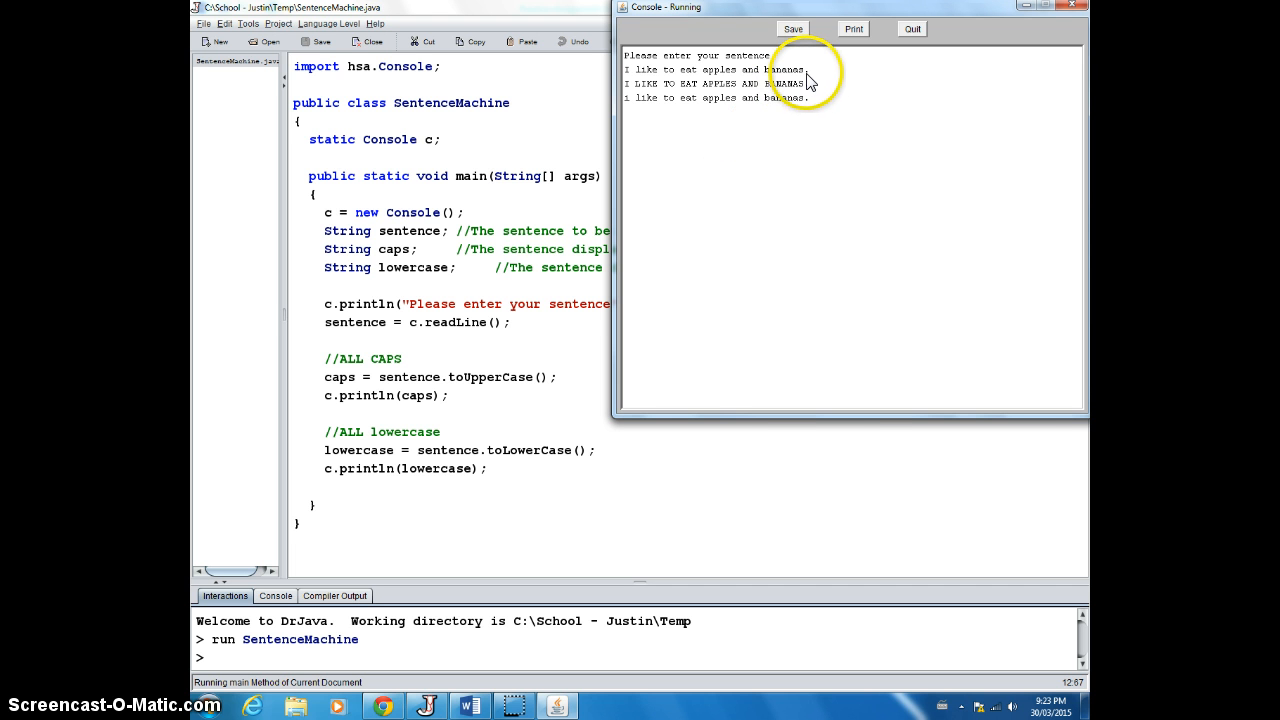
mouse_move(800, 110)
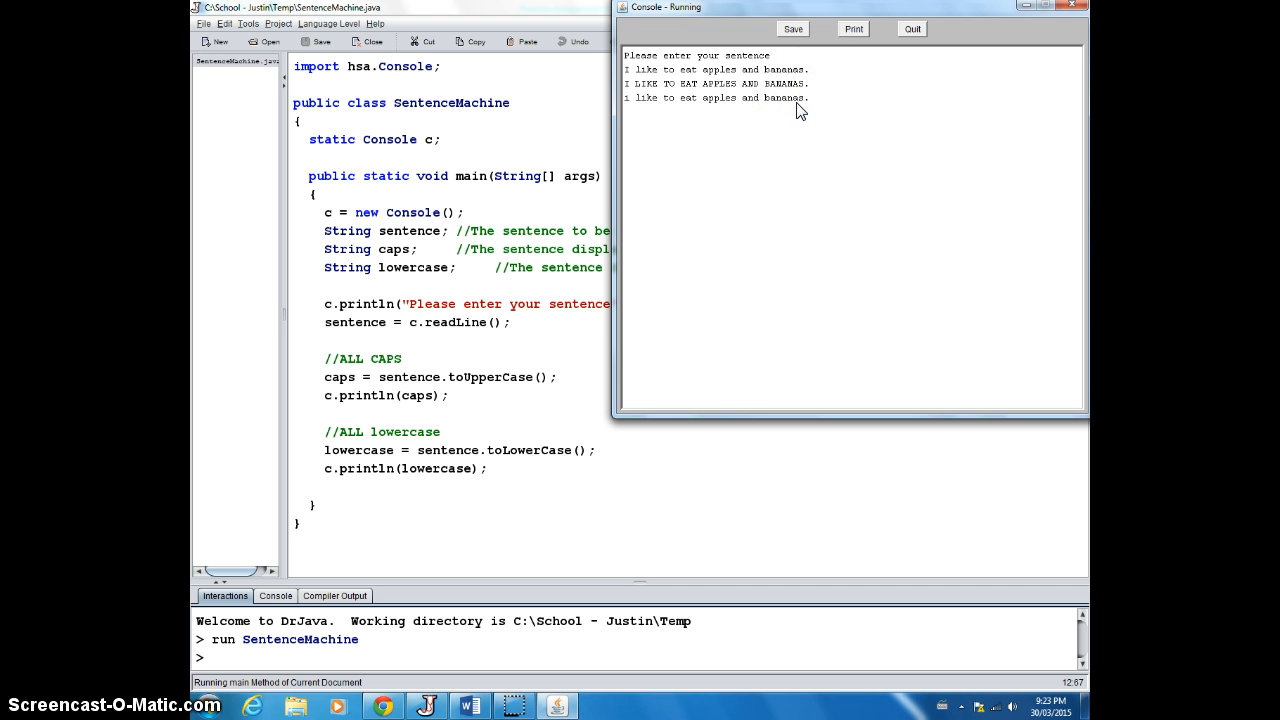
mouse_move(568, 222)
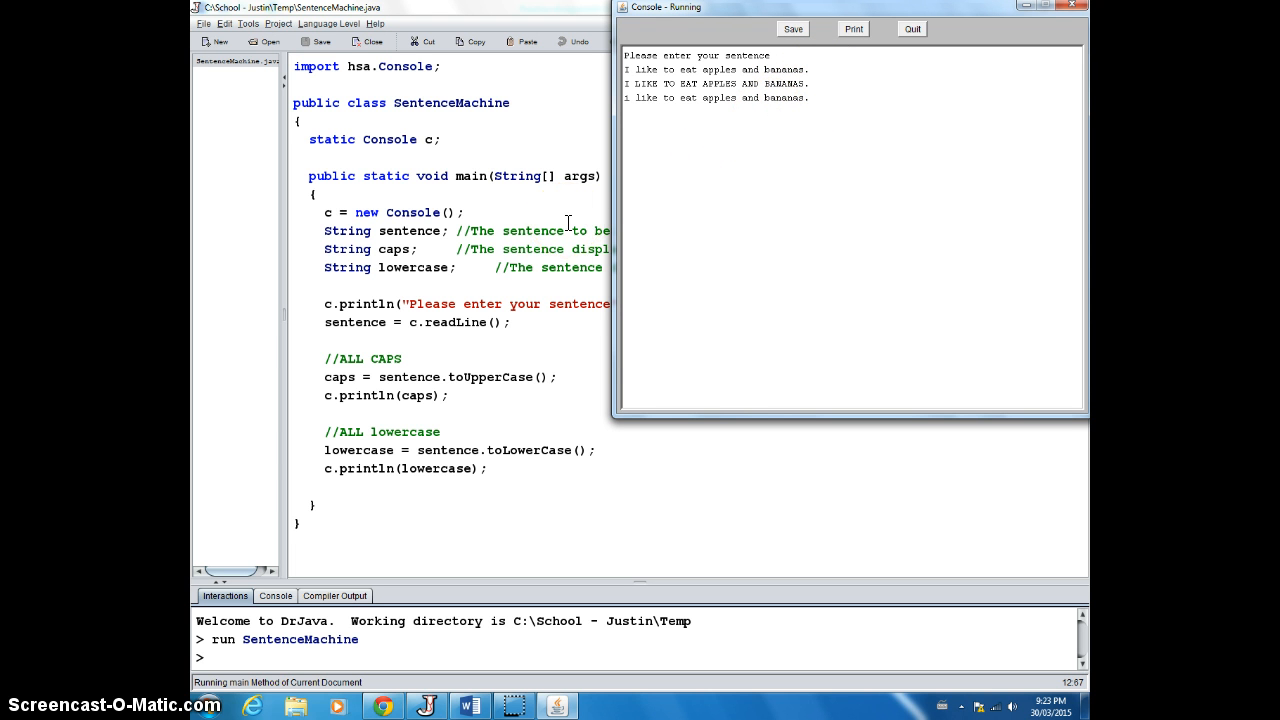
click(468, 706)
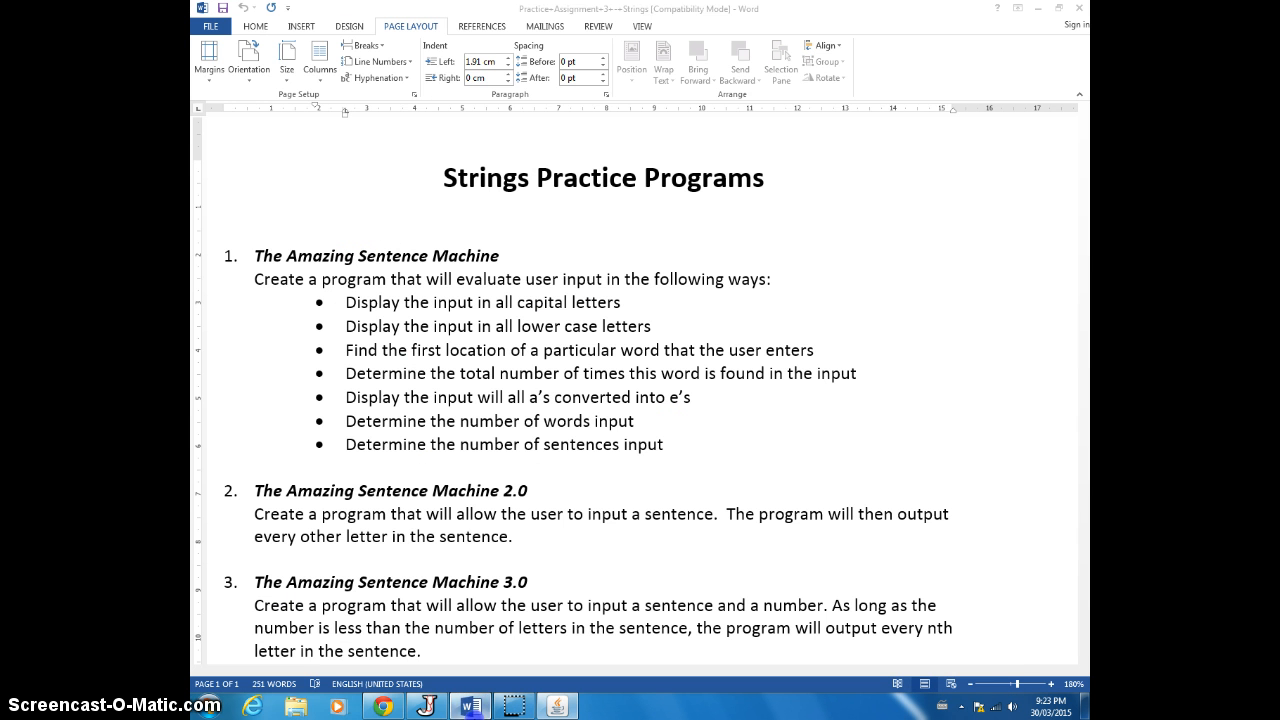